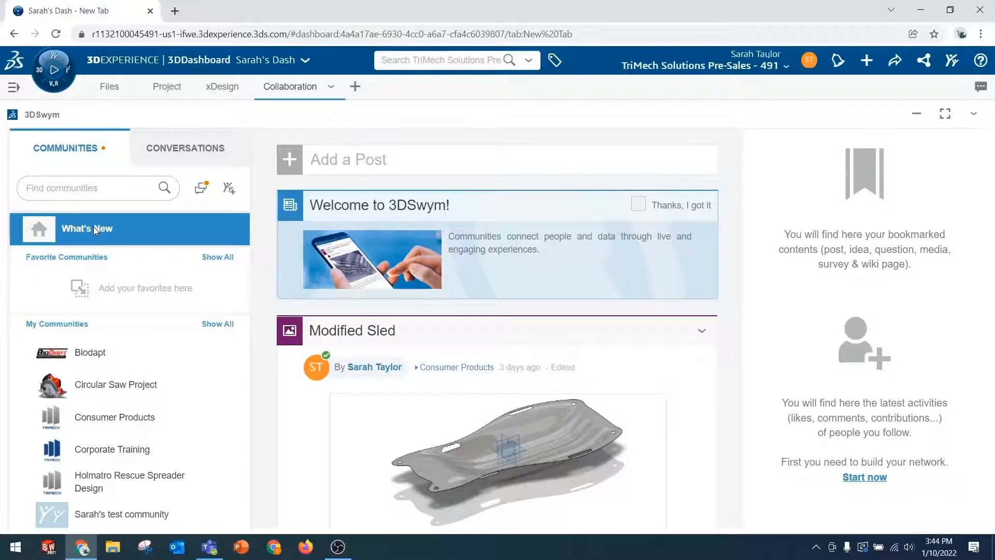
Browse the Biodapt community feed, then move to the Circular Saw Project community.
{"action": "left_click", "coordinate": [90, 353]}
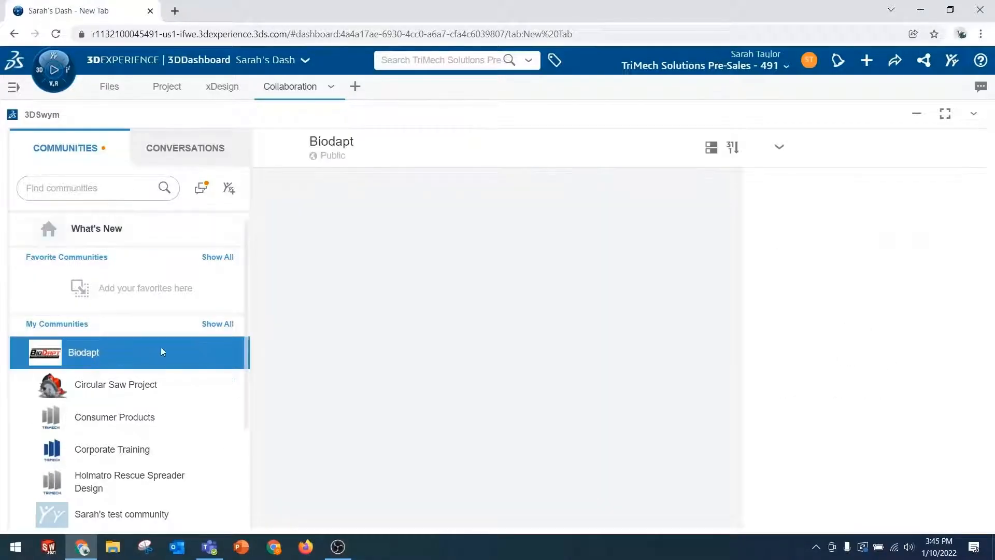
{"action": "left_click", "coordinate": [83, 353]}
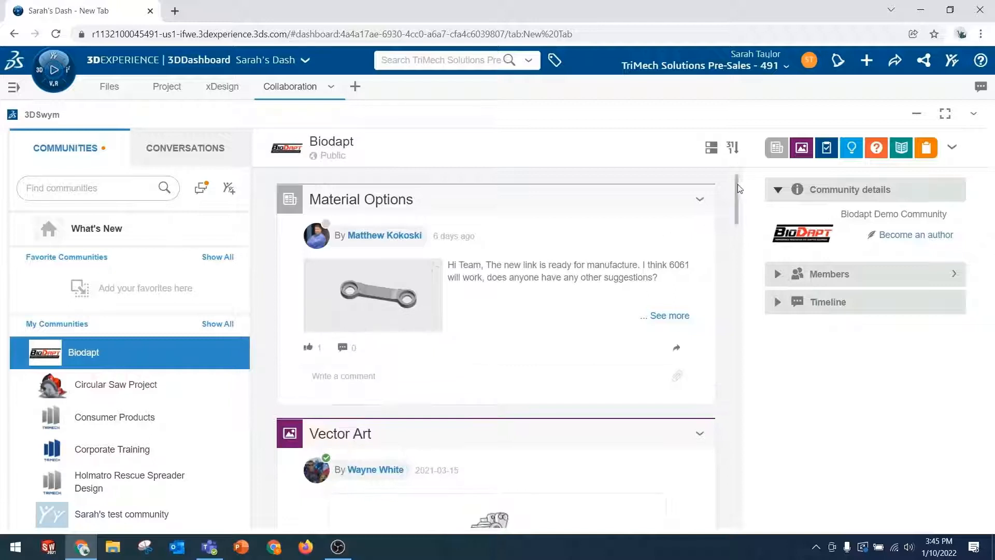
{"action": "scroll", "scroll_direction": "down", "scroll_amount": 3}
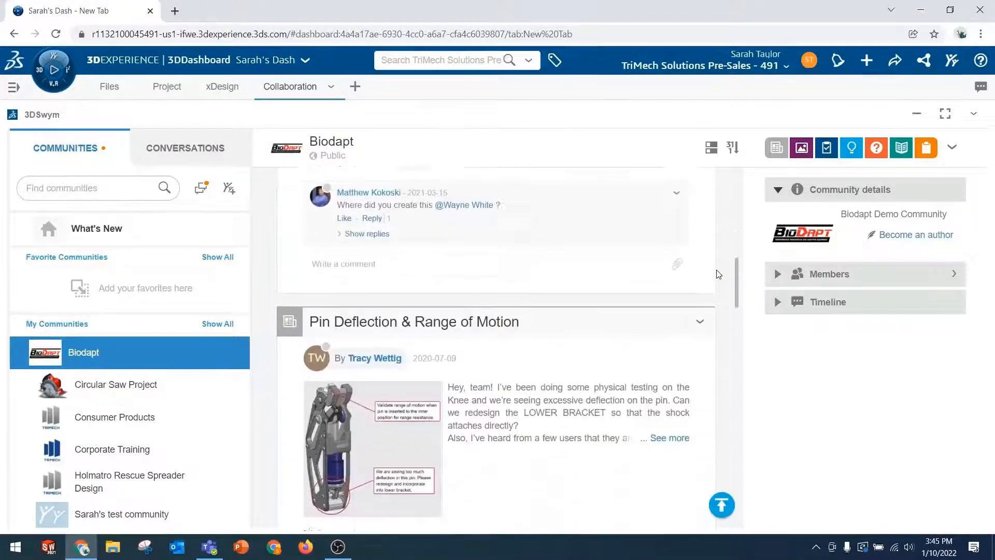
{"action": "scroll", "scroll_direction": "down", "scroll_amount": 3}
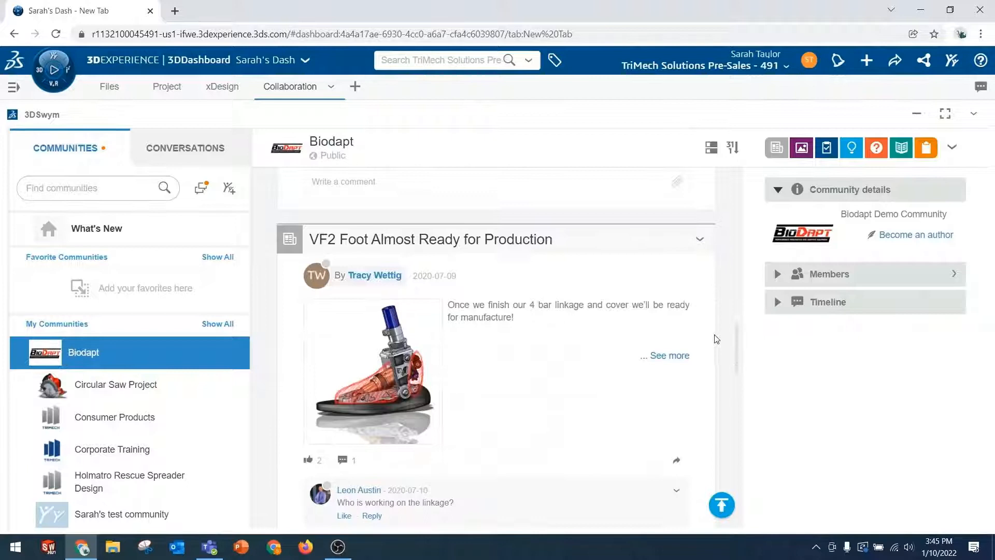
{"action": "left_click", "coordinate": [115, 384]}
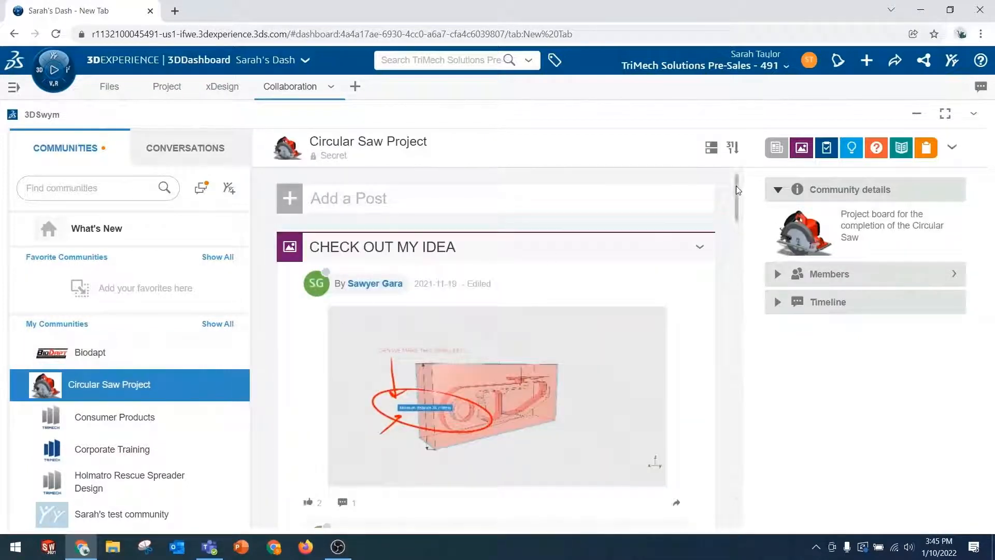
Message the colleague in Conversations asking for a minute to discuss an idea.
{"action": "left_click", "coordinate": [185, 148]}
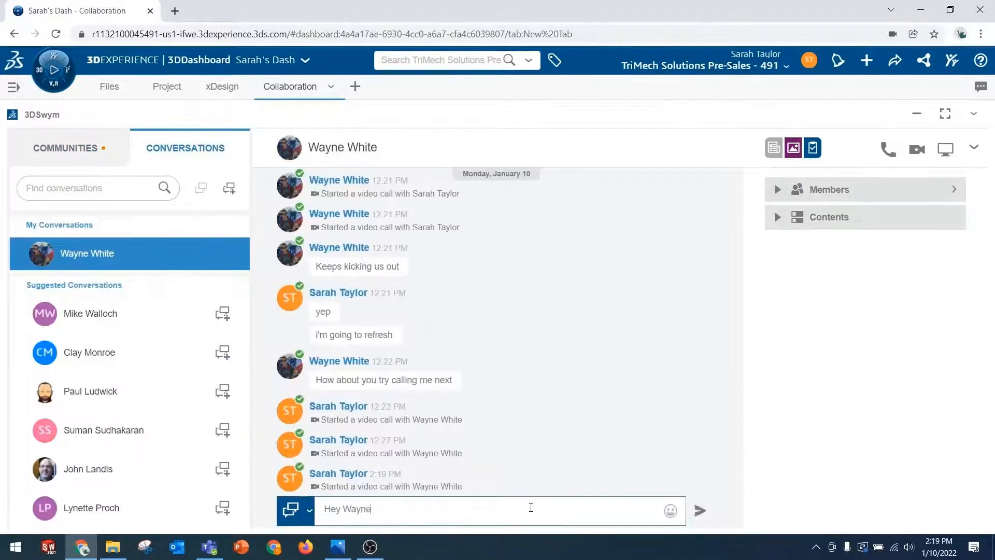
{"action": "left_click", "coordinate": [698, 510]}
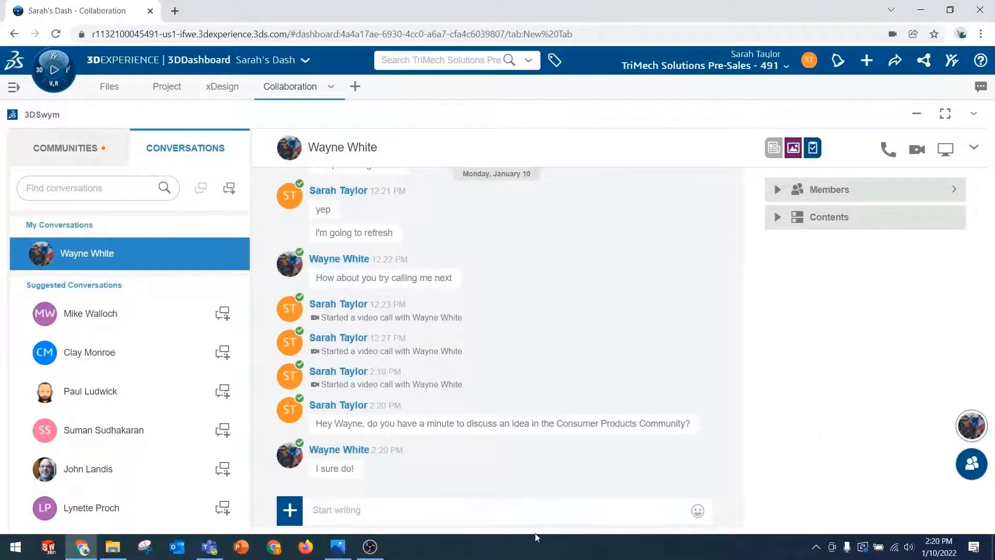
{"action": "left_click", "coordinate": [917, 148]}
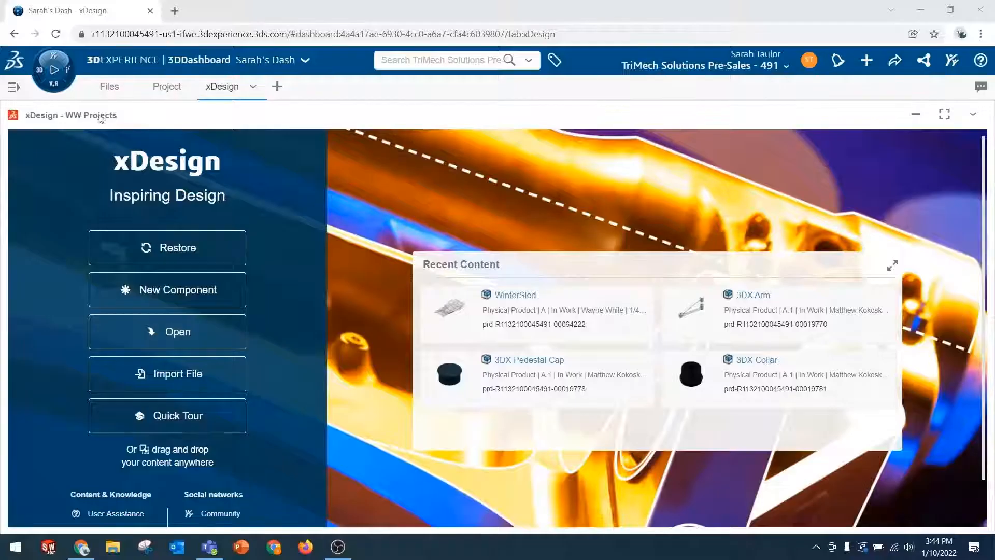
Show the platform app compass beside the xDesign tab and scroll through My Apps.
{"action": "left_click", "coordinate": [53, 69]}
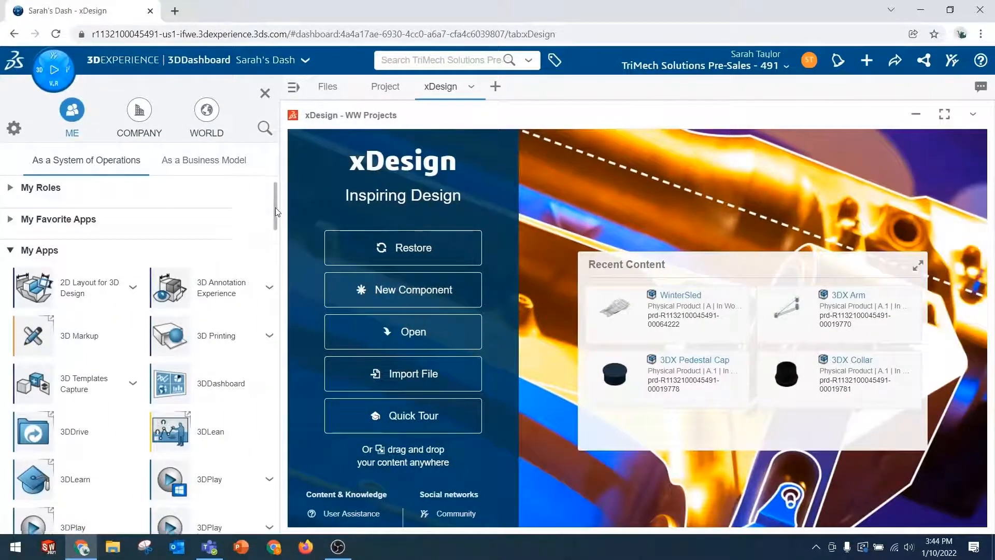
{"action": "scroll", "scroll_direction": "down", "scroll_amount": 3}
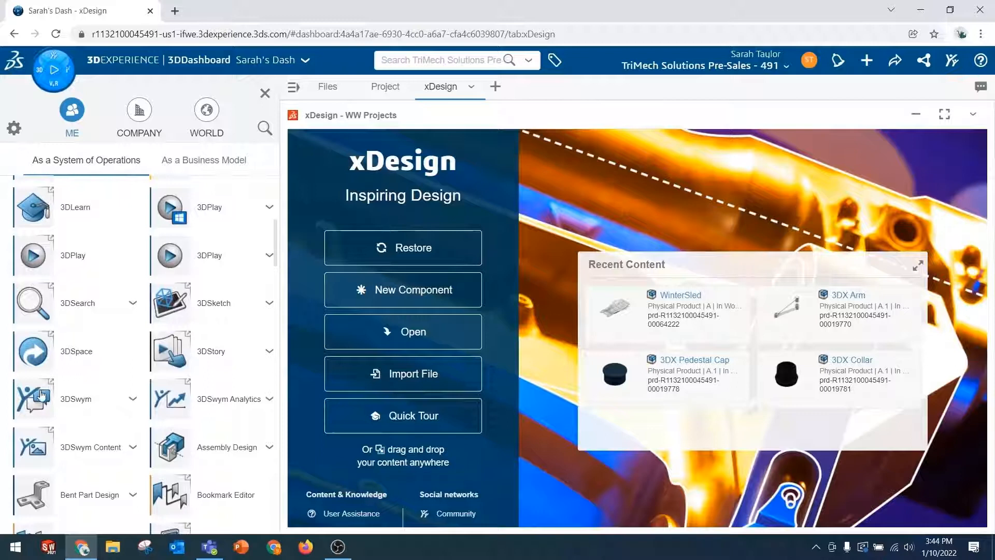
{"action": "left_click", "coordinate": [33, 398]}
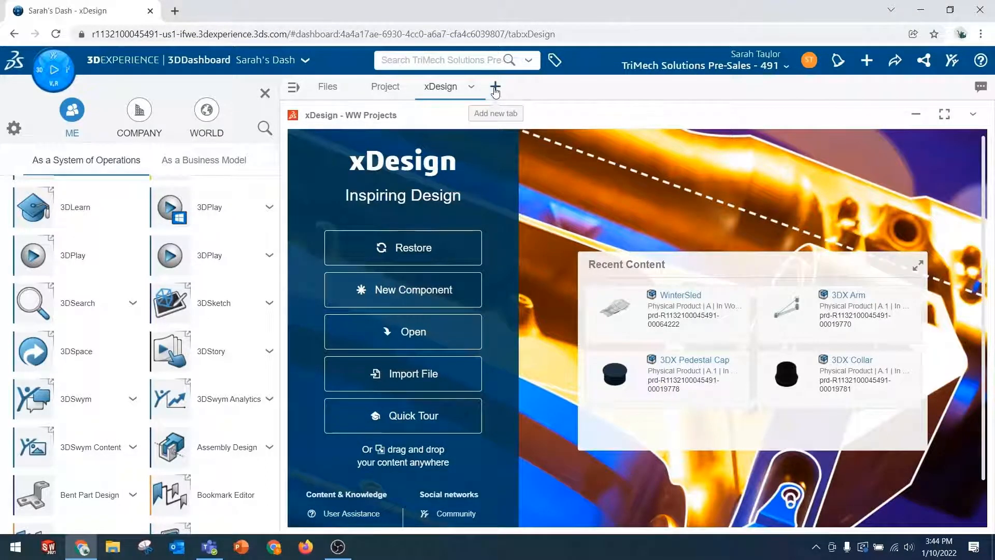
{"action": "mouse_move", "coordinate": [496, 89]}
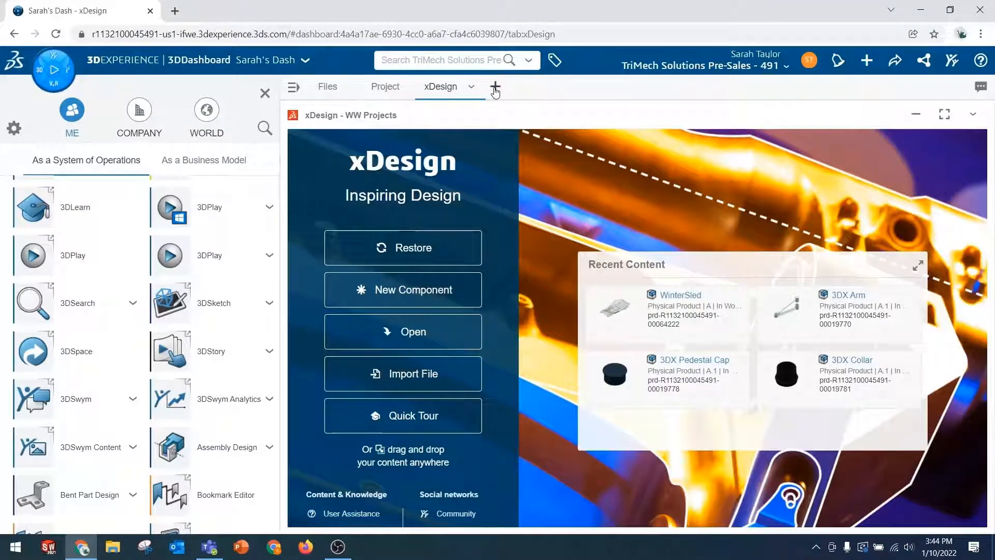
Add a new dashboard tab and name it Collaboration.
{"action": "left_click", "coordinate": [496, 87]}
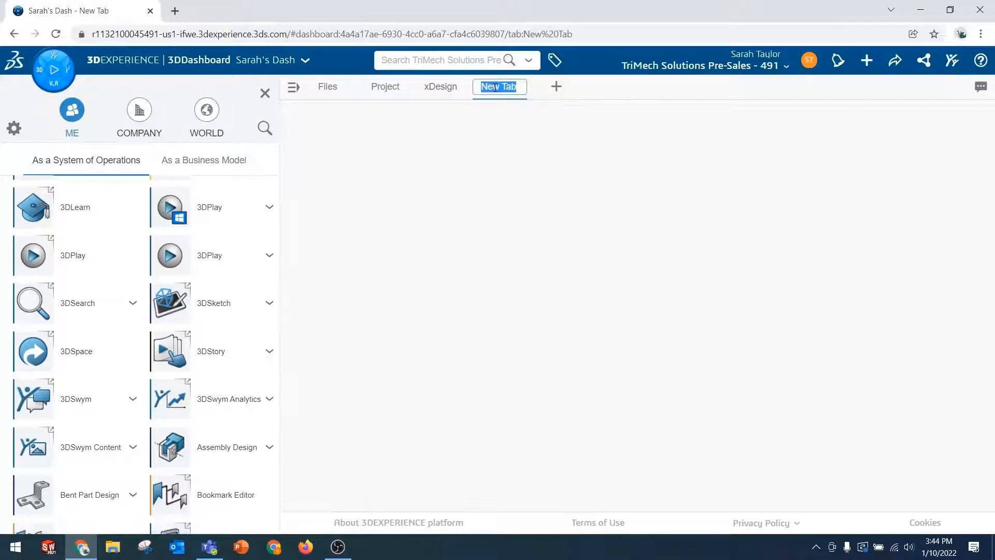
{"action": "type", "text": "Collaboration"}
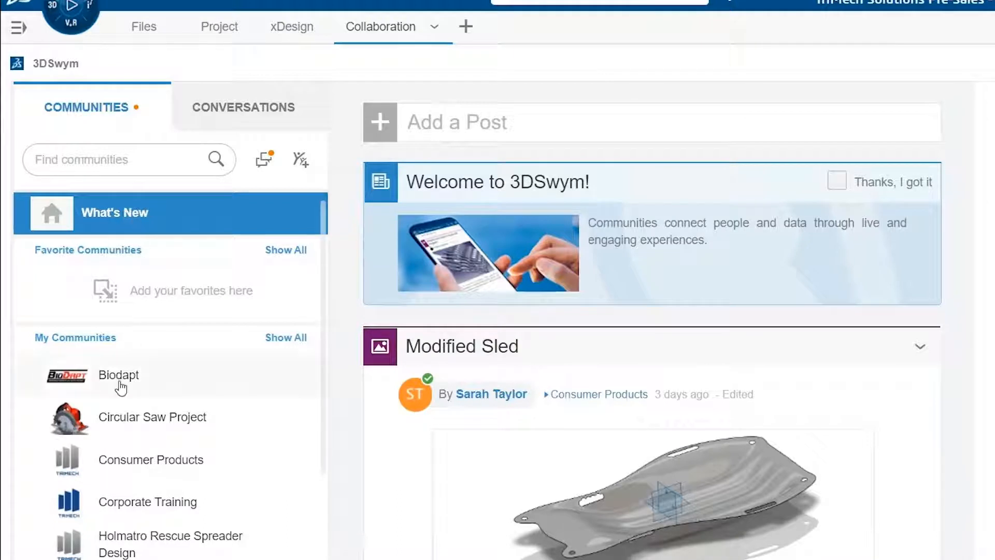
{"action": "left_click", "coordinate": [118, 374]}
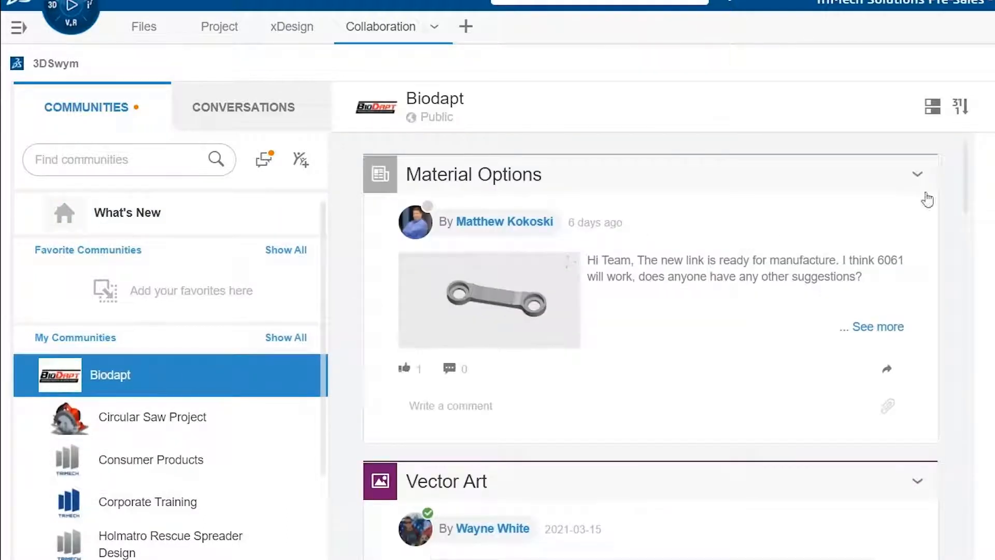
{"action": "scroll", "scroll_direction": "down", "scroll_amount": 3}
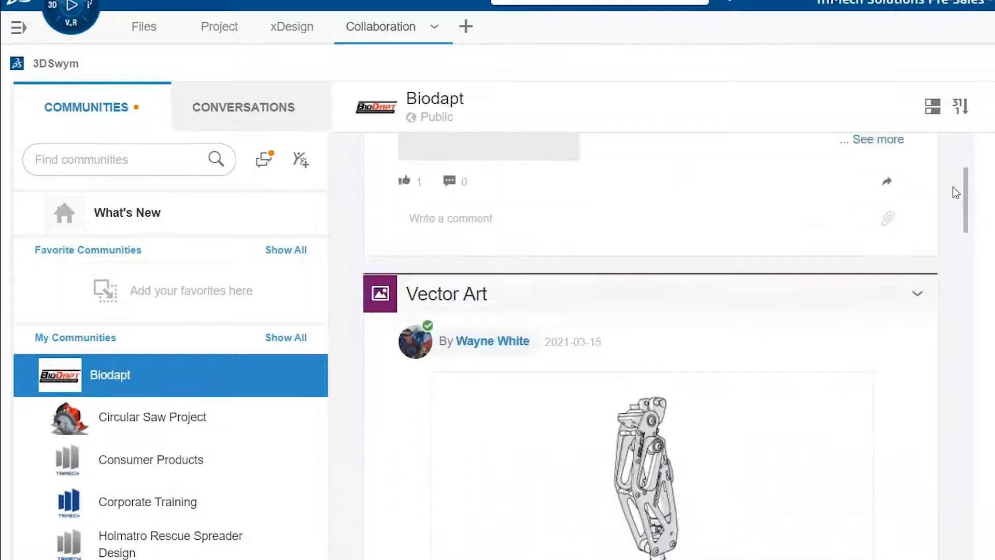
{"action": "scroll", "scroll_direction": "down", "scroll_amount": 3}
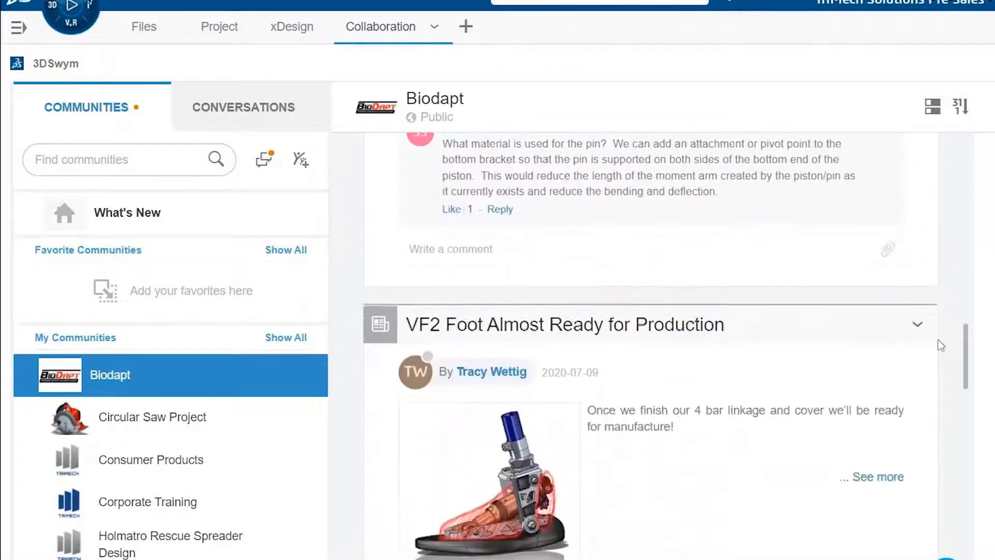
{"action": "scroll", "scroll_direction": "down", "scroll_amount": 3}
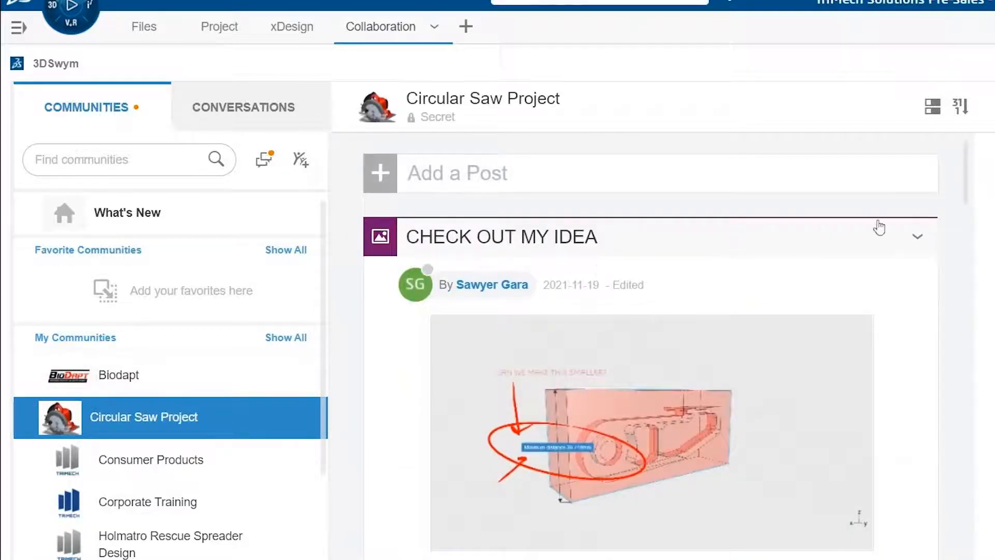
{"action": "scroll", "scroll_direction": "down", "scroll_amount": 3}
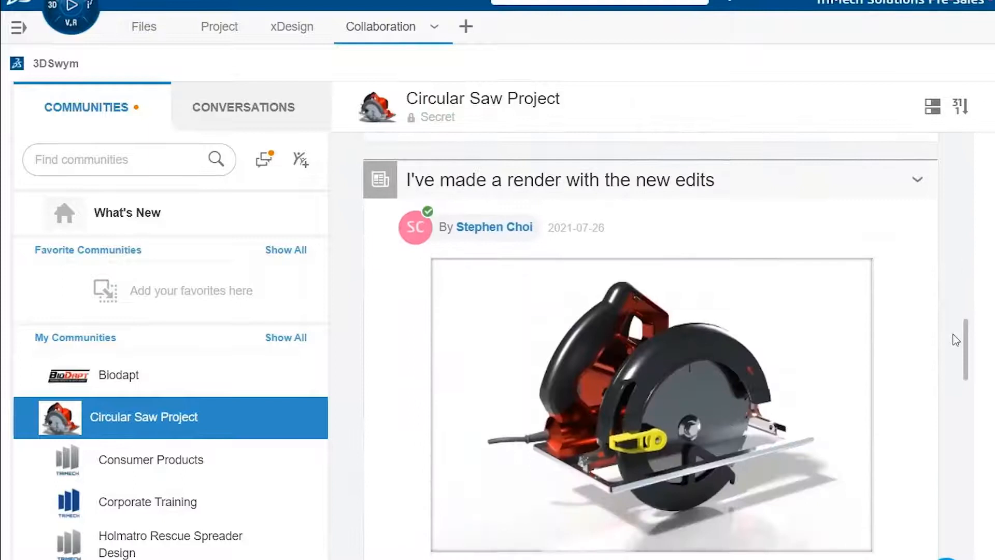
{"action": "scroll", "scroll_direction": "down", "scroll_amount": 3}
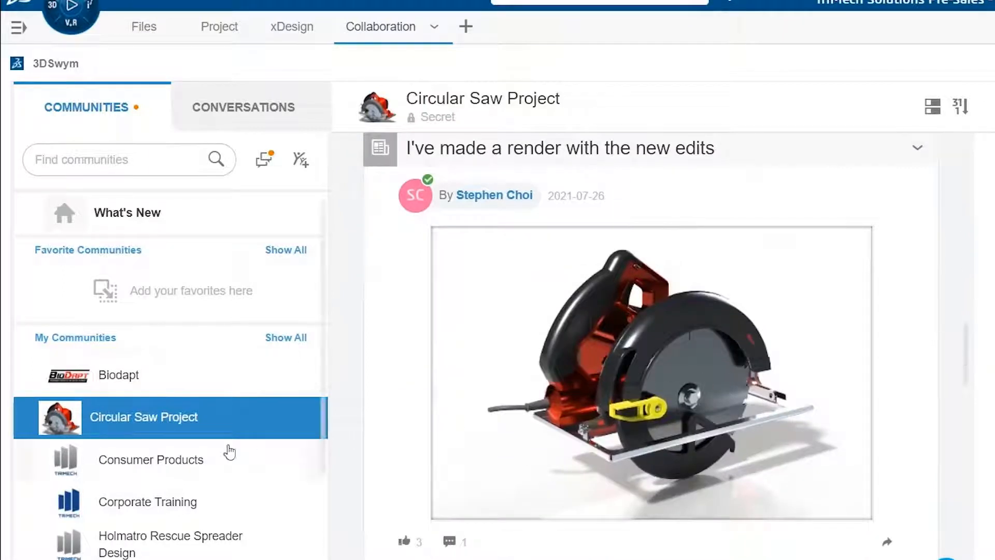
{"action": "left_click", "coordinate": [150, 460]}
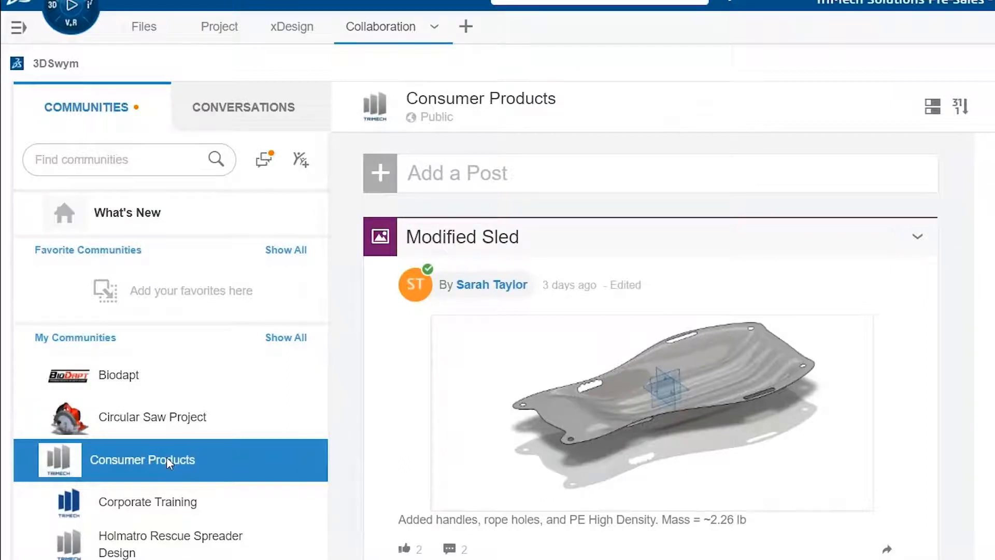
{"action": "scroll", "scroll_direction": "down", "scroll_amount": 3}
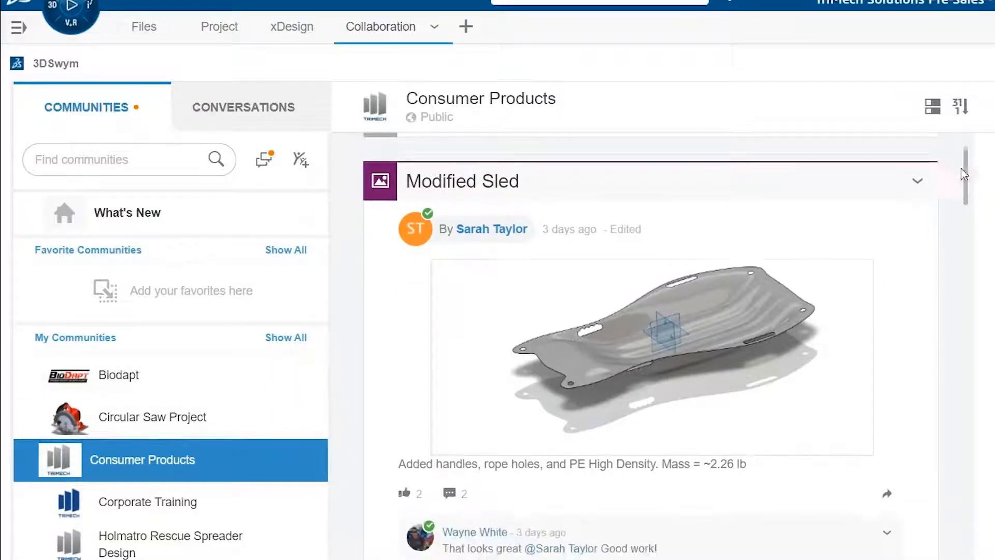
{"action": "scroll", "scroll_direction": "down", "scroll_amount": 3}
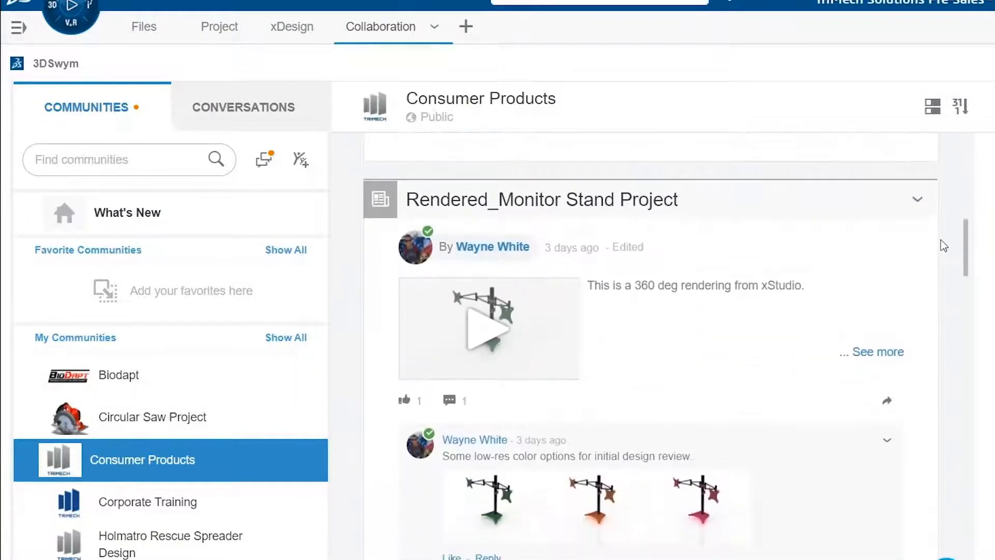
{"action": "scroll", "scroll_direction": "down", "scroll_amount": 3}
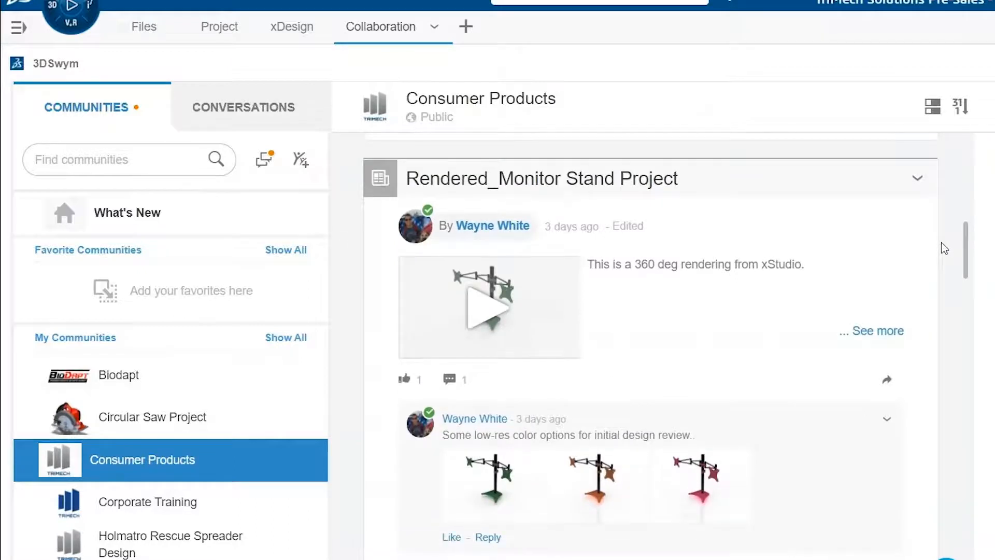
{"action": "scroll", "scroll_direction": "down", "scroll_amount": 3}
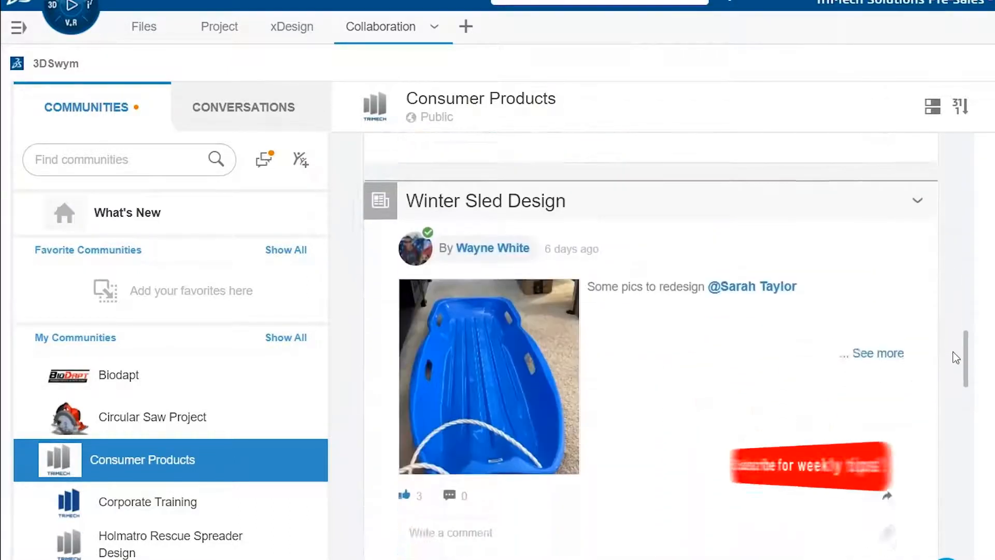
{"action": "scroll", "scroll_direction": "down", "scroll_amount": 3}
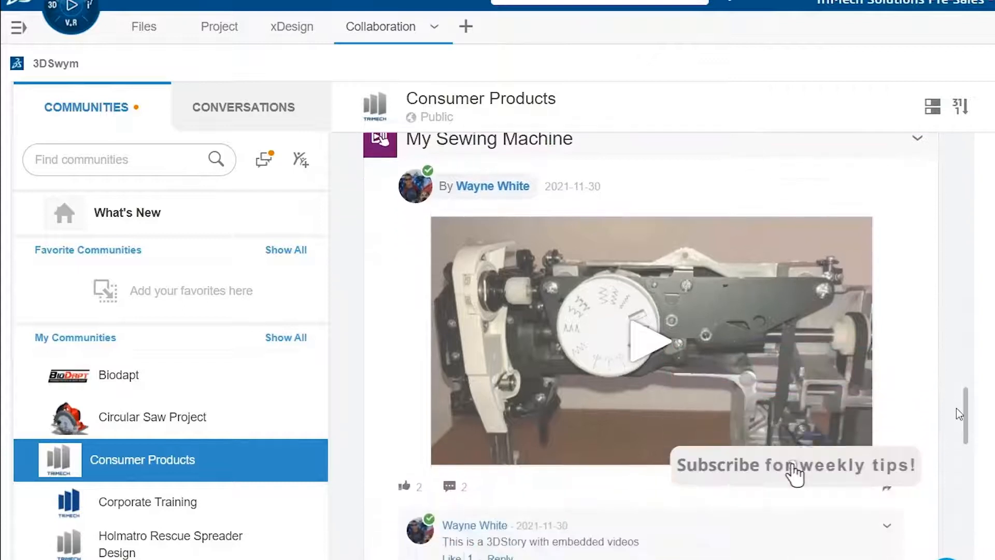
{"action": "scroll", "scroll_direction": "down", "scroll_amount": 3}
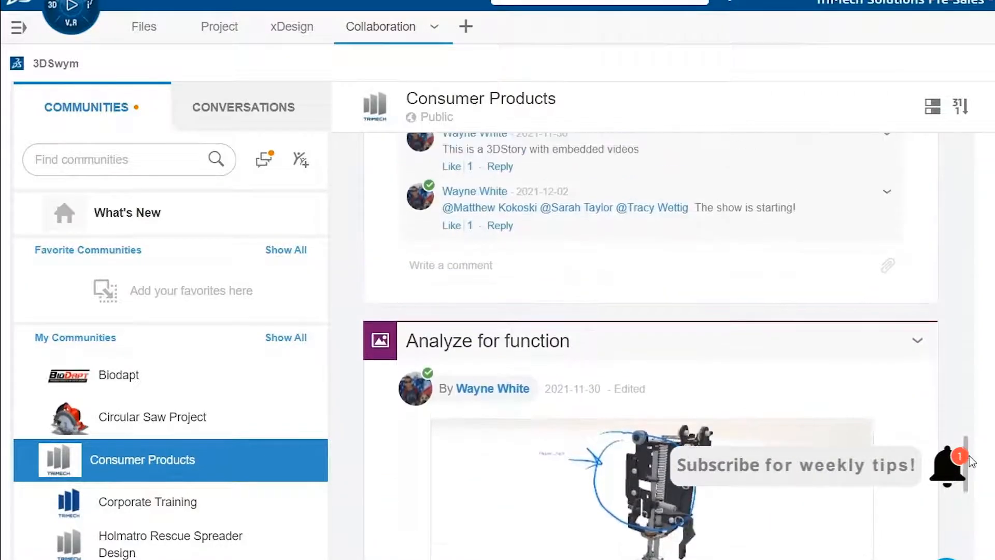
{"action": "scroll", "scroll_direction": "down", "scroll_amount": 3}
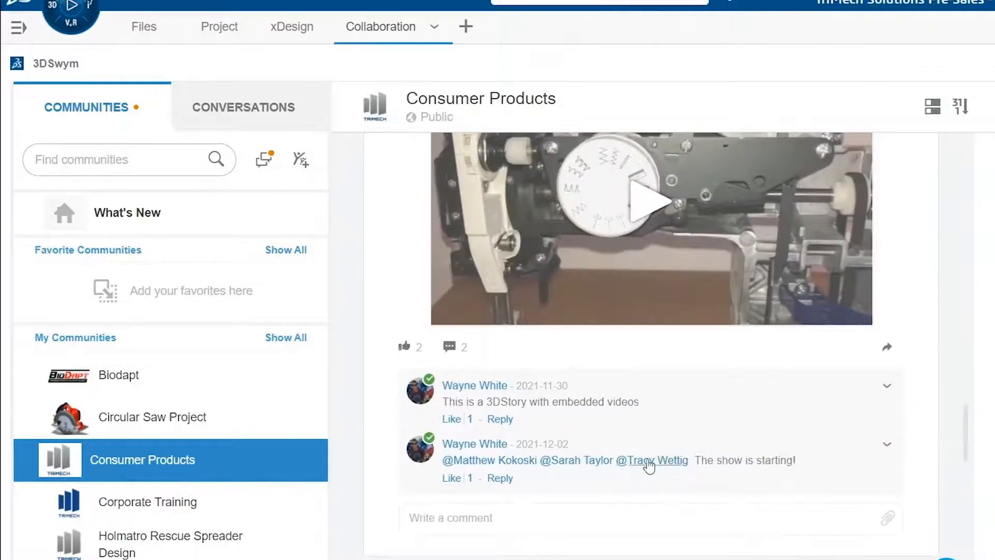
{"action": "scroll", "scroll_direction": "down", "scroll_amount": 3}
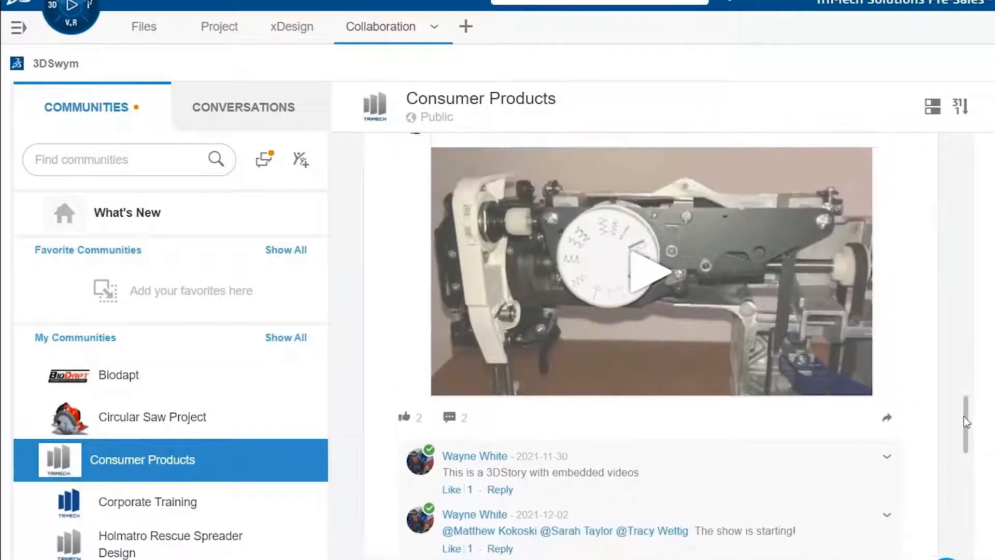
{"action": "scroll", "scroll_direction": "down", "scroll_amount": 3}
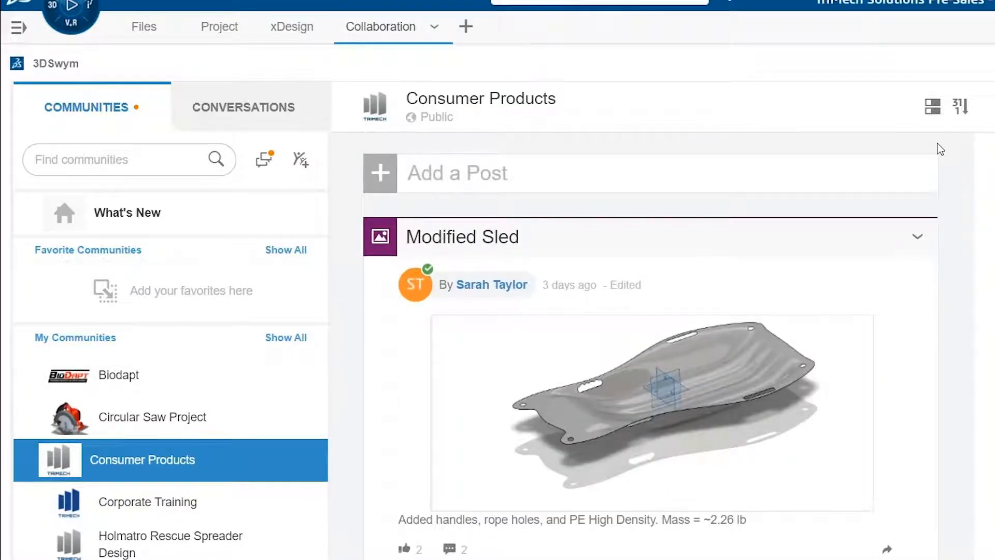
{"action": "mouse_move", "coordinate": [612, 179]}
{"action": "type", "text": "We h"}
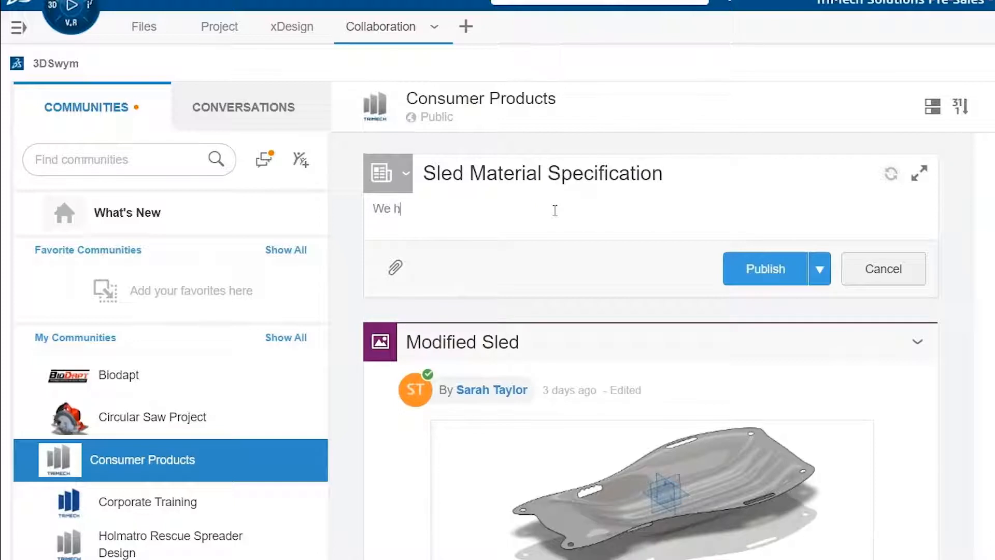
Write that the sled will use High Density Polyethylene and publish the post.
{"action": "type", "text": "ave decided to go forward with High Density Po"}
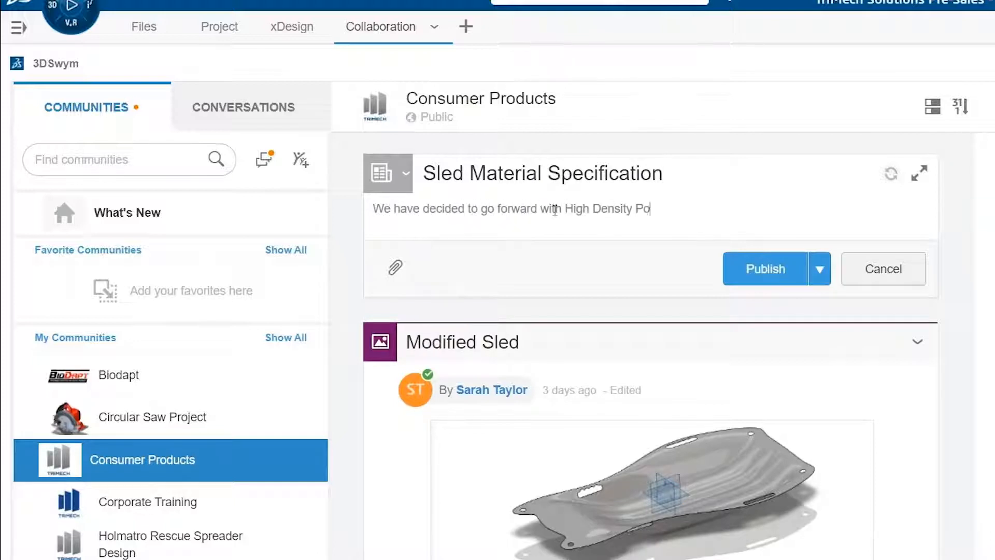
{"action": "type", "text": "lyethylene for the Sled"}
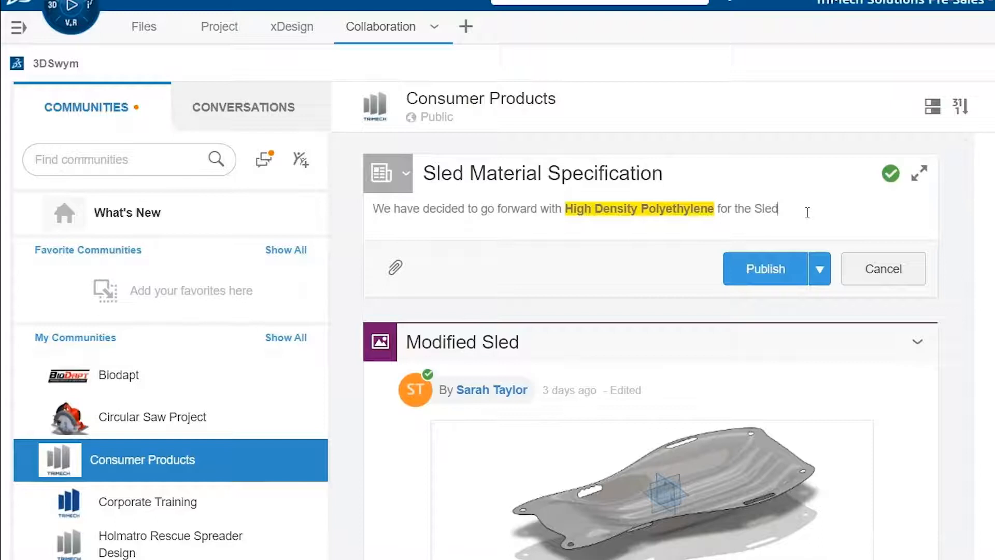
{"action": "left_click", "coordinate": [764, 269]}
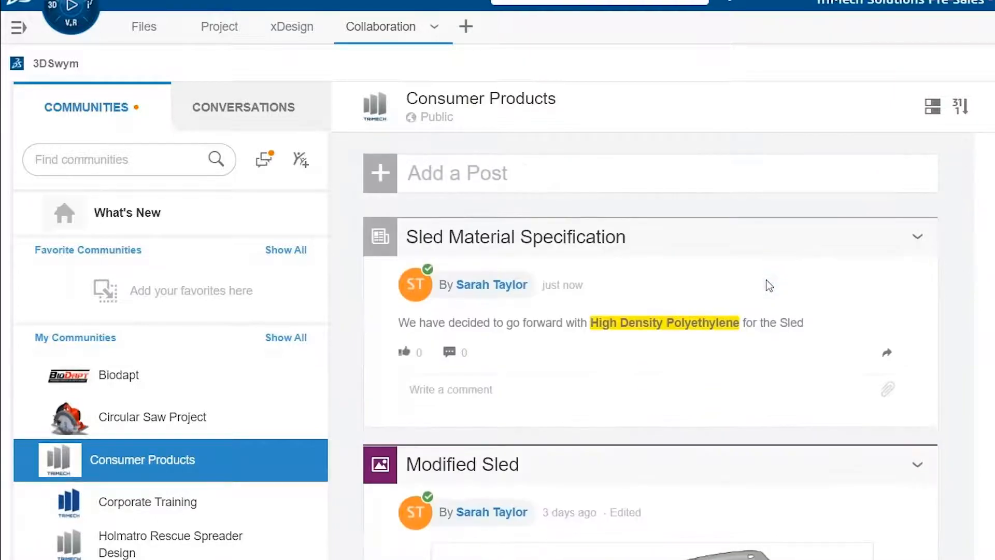
Start a new 3D/Photo/Video post and show the list of other post types.
{"action": "left_click", "coordinate": [379, 173]}
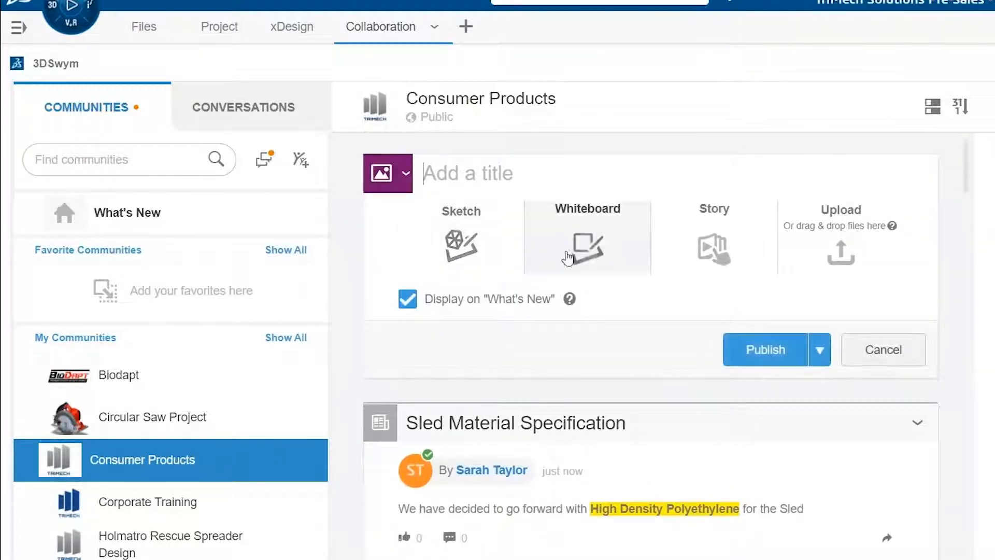
{"action": "mouse_move", "coordinate": [713, 248]}
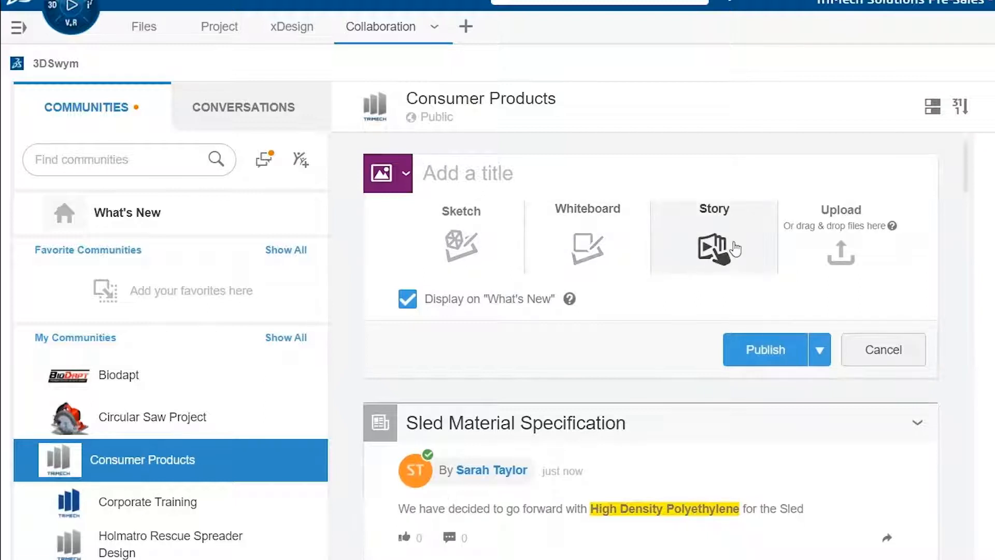
{"action": "mouse_move", "coordinate": [893, 228]}
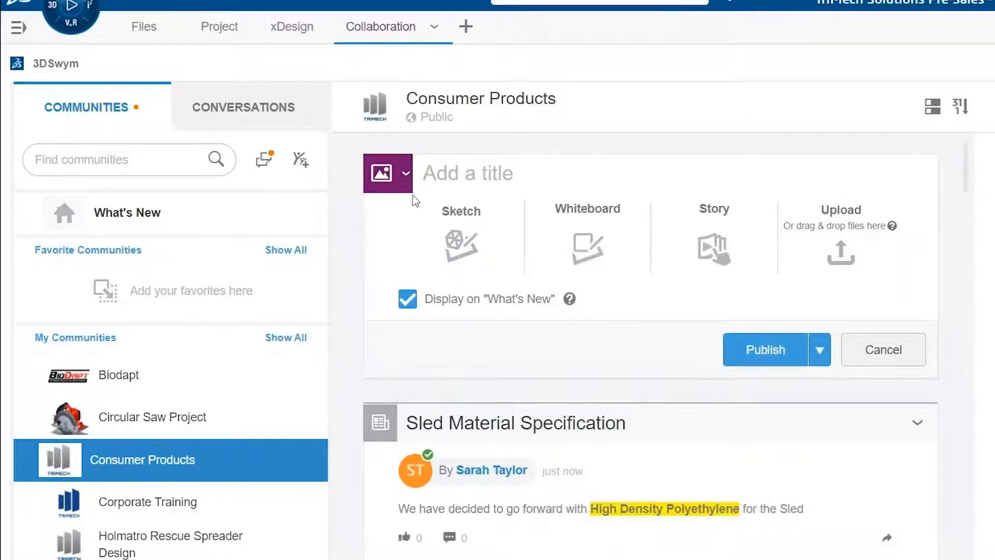
{"action": "left_click", "coordinate": [406, 172]}
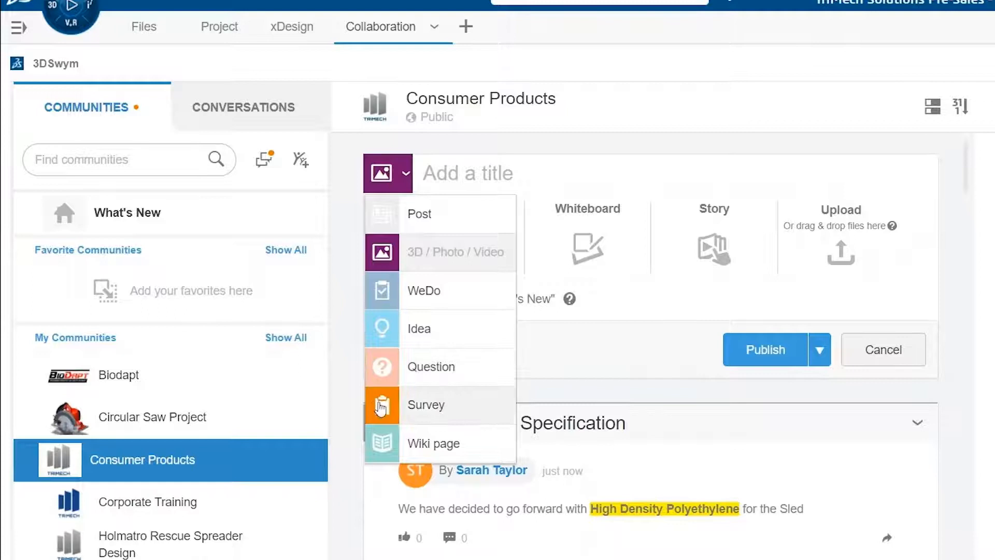
{"action": "mouse_move", "coordinate": [377, 413]}
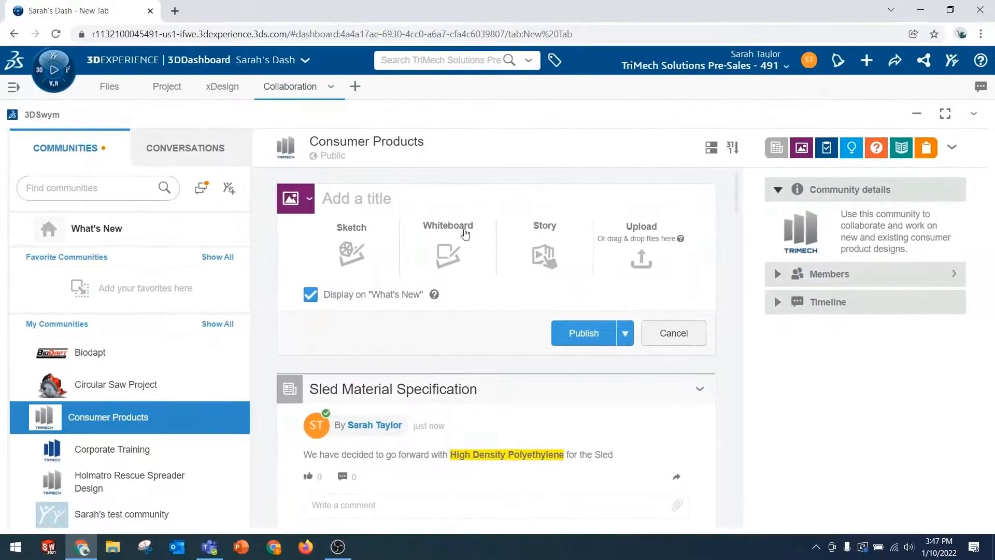
Filter the Consumer Products feed by post type, stepping through media, WeDo and Ideas.
{"action": "left_click", "coordinate": [673, 333]}
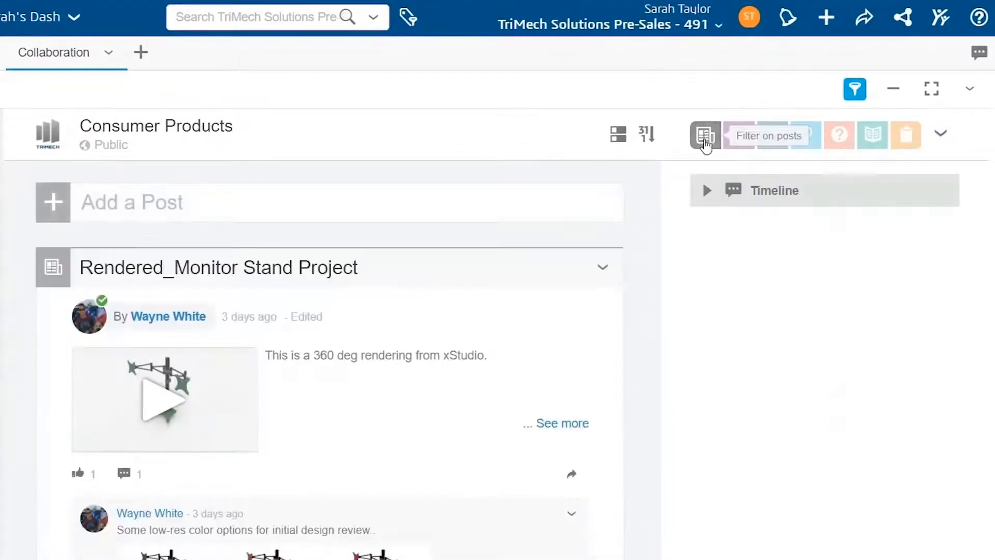
{"action": "scroll", "scroll_direction": "down", "scroll_amount": 3}
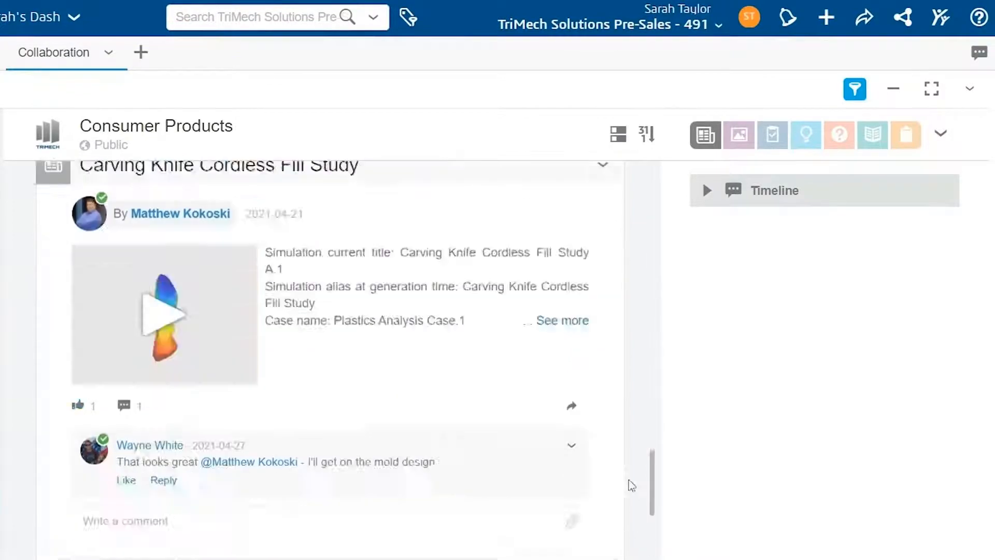
{"action": "left_click", "coordinate": [738, 135]}
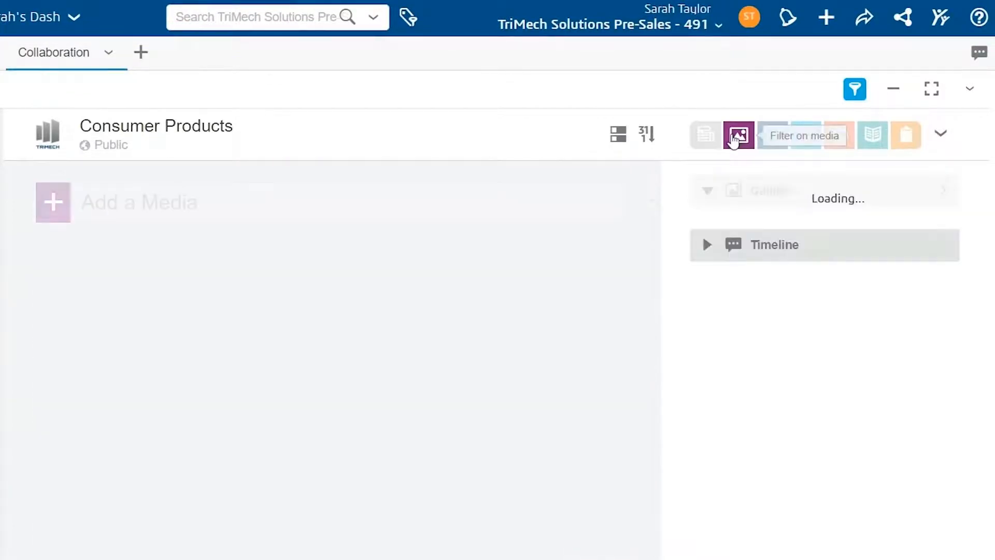
{"action": "left_click", "coordinate": [771, 134]}
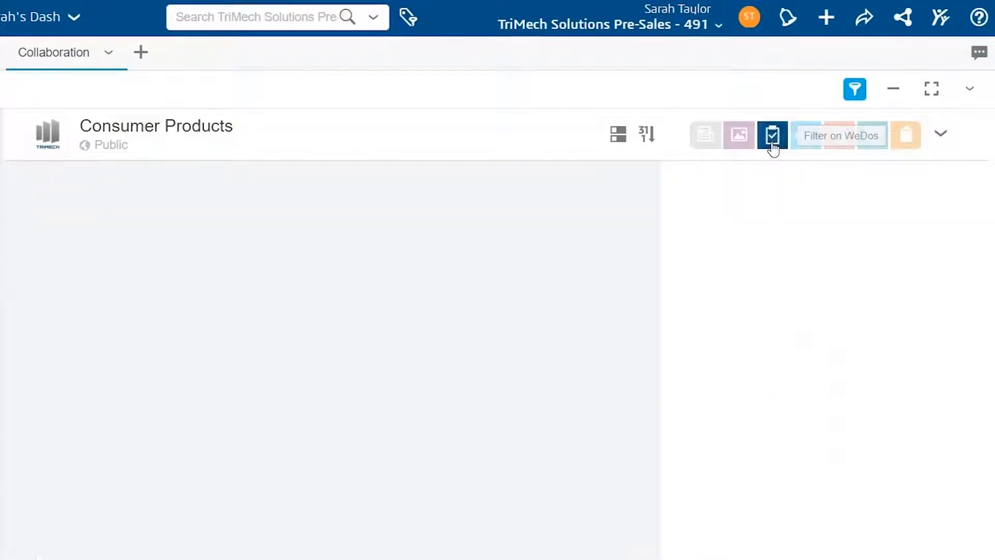
{"action": "left_click", "coordinate": [805, 135]}
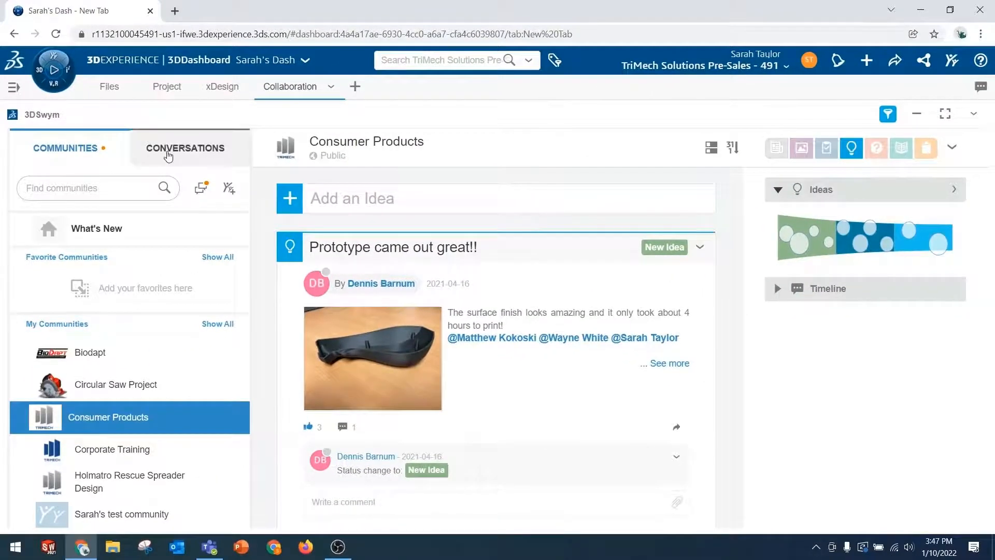
Send Wayne a message asking for a minute to discuss an idea, and dismiss his reply notification.
{"action": "left_click", "coordinate": [186, 148]}
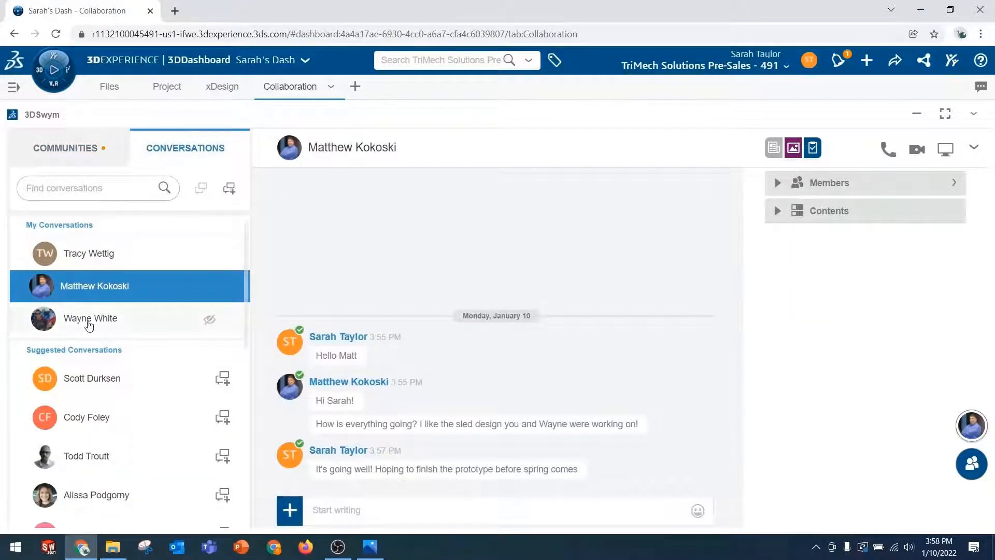
{"action": "left_click", "coordinate": [90, 318]}
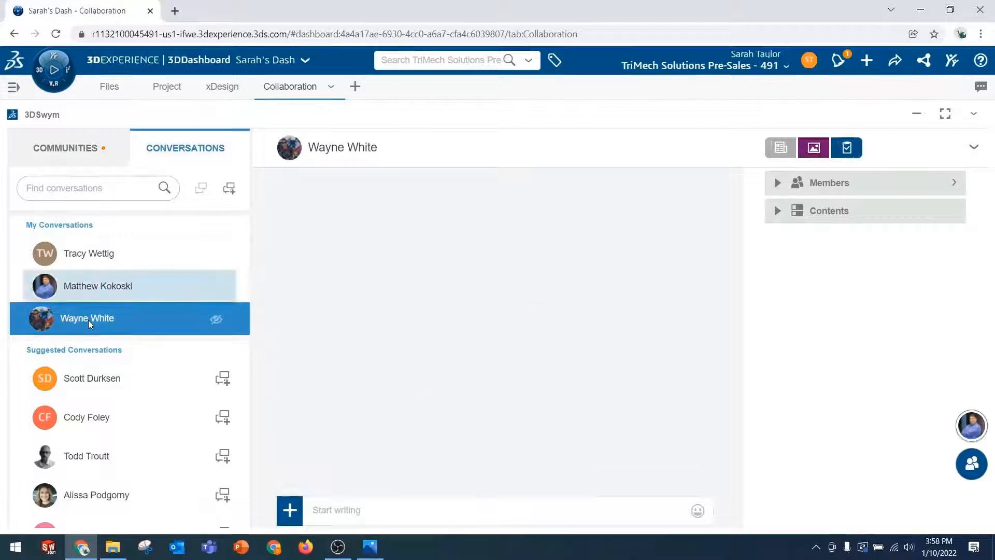
{"action": "type", "text": "Hey Wayne, do you have a minute to discuss an idea in the Consumer Products"}
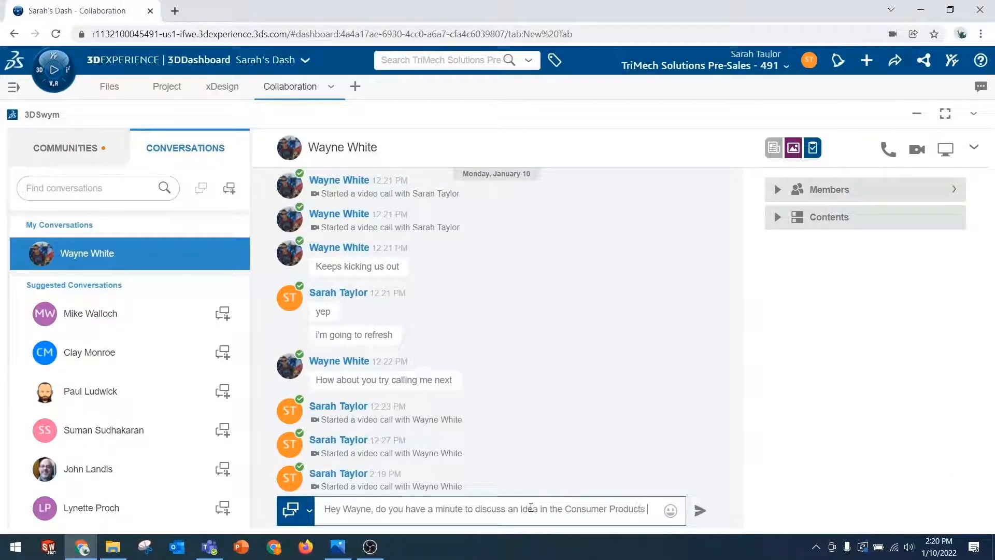
{"action": "left_click", "coordinate": [698, 510]}
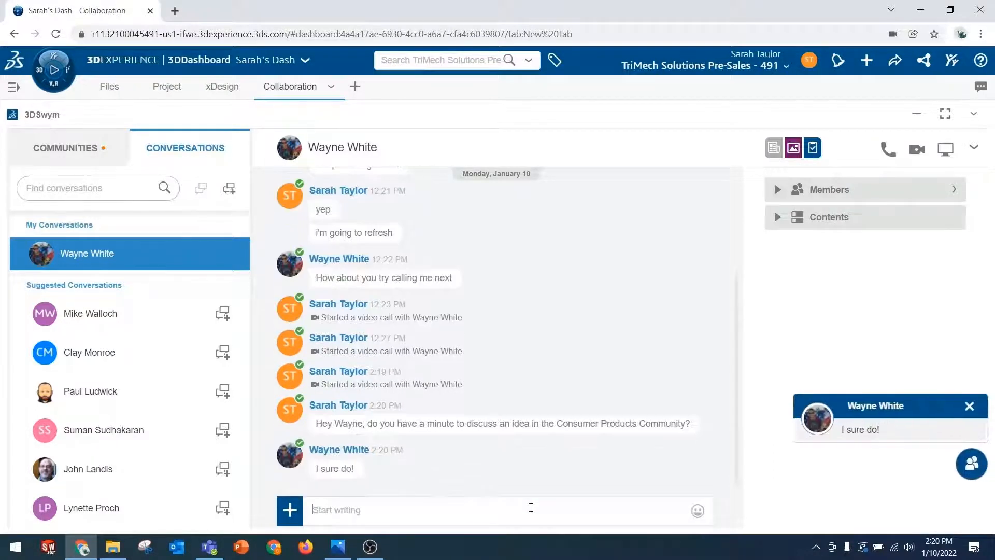
{"action": "left_click", "coordinate": [969, 405]}
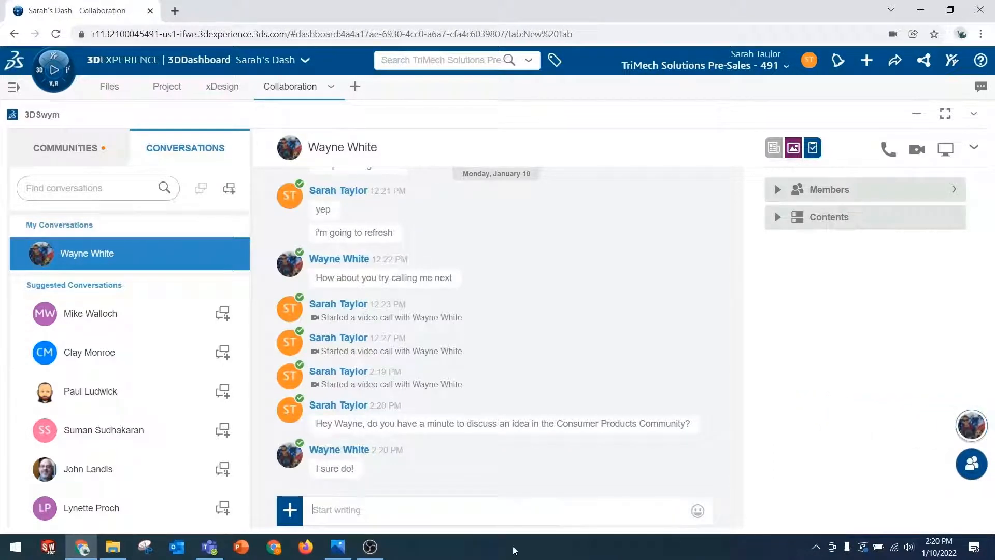
{"action": "mouse_move", "coordinate": [916, 148]}
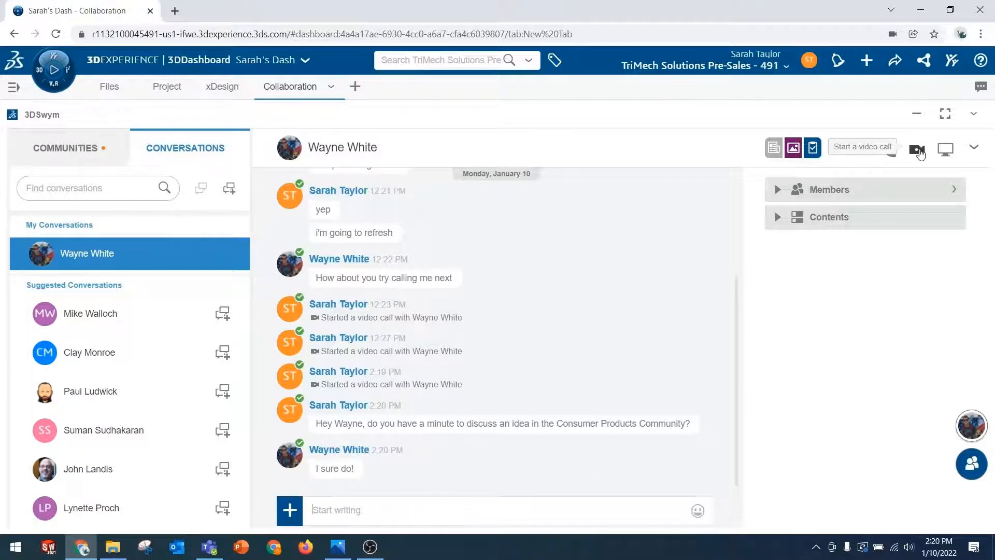
Start a video call with Wayne White from the conversation.
{"action": "left_click", "coordinate": [917, 147]}
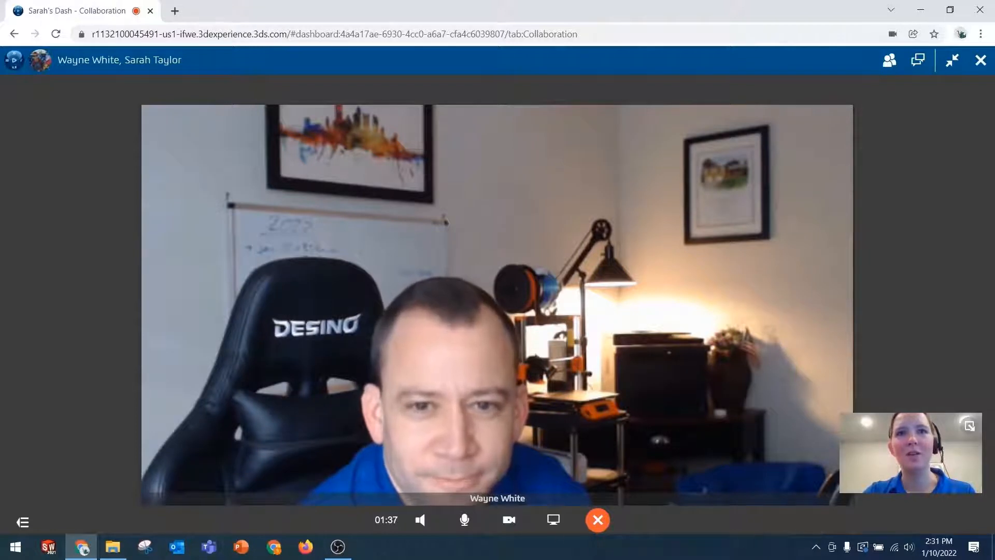
{"action": "mouse_move", "coordinate": [553, 520]}
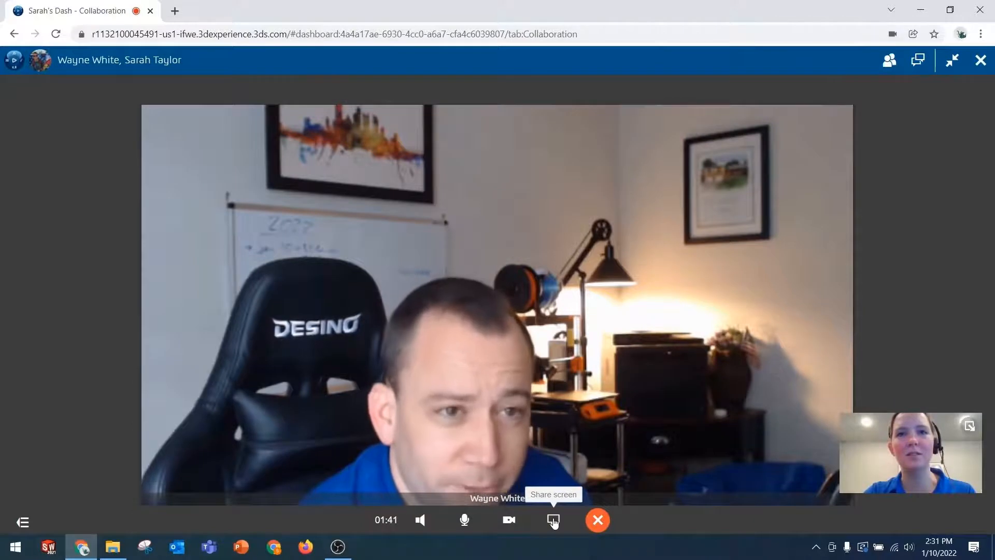
Share the entire screen with the call.
{"action": "left_click", "coordinate": [553, 520]}
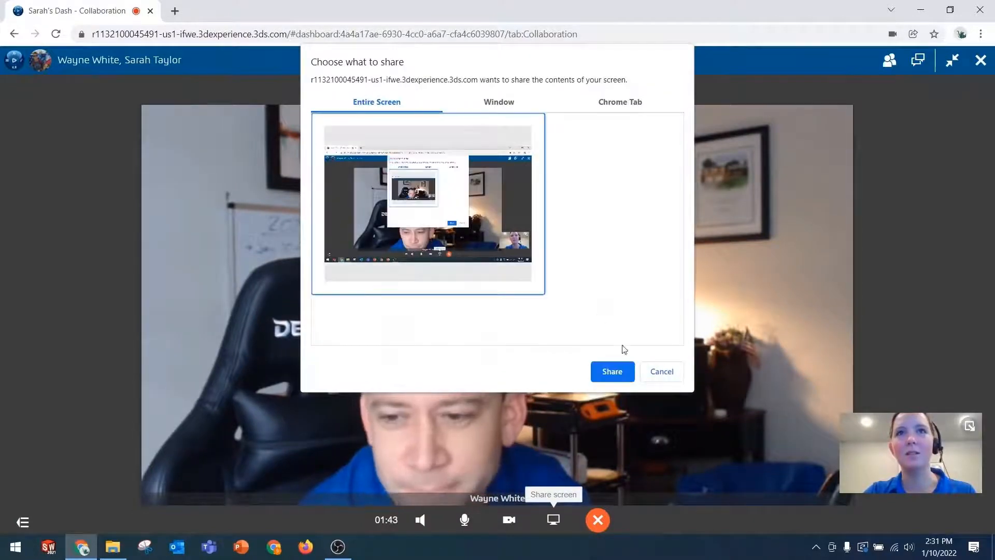
{"action": "left_click", "coordinate": [612, 371]}
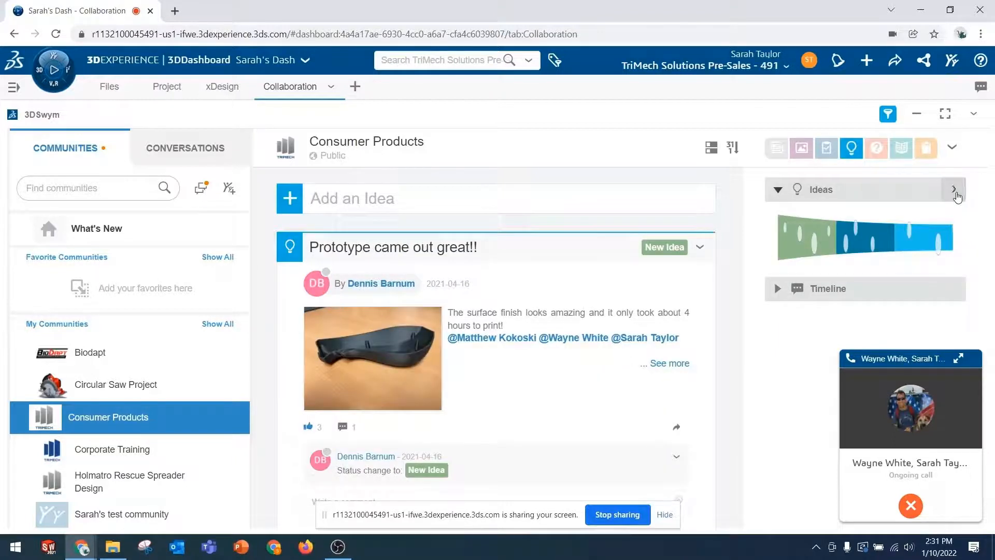
Expand the ideas pipeline and open the Board Spacing idea to review its status.
{"action": "left_click", "coordinate": [957, 189]}
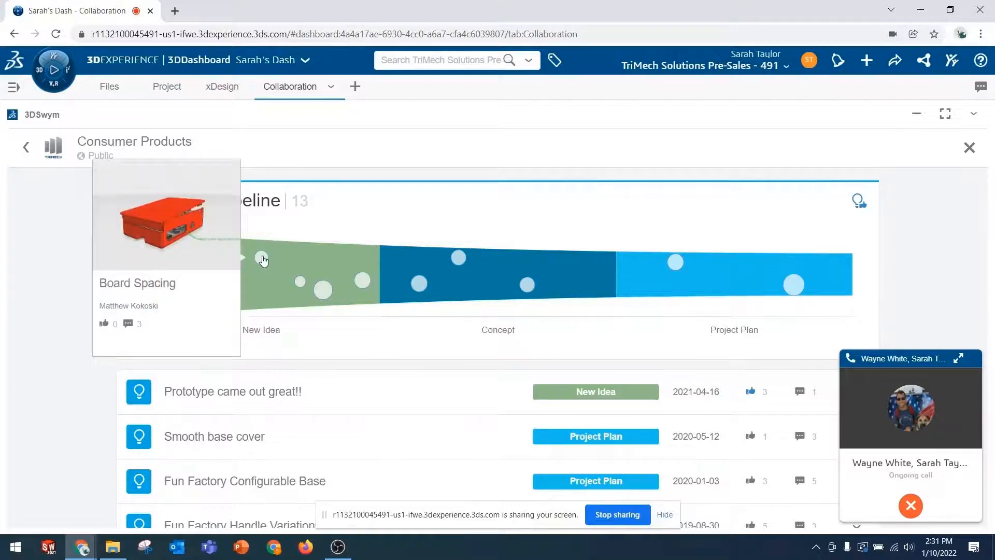
{"action": "left_click", "coordinate": [263, 261]}
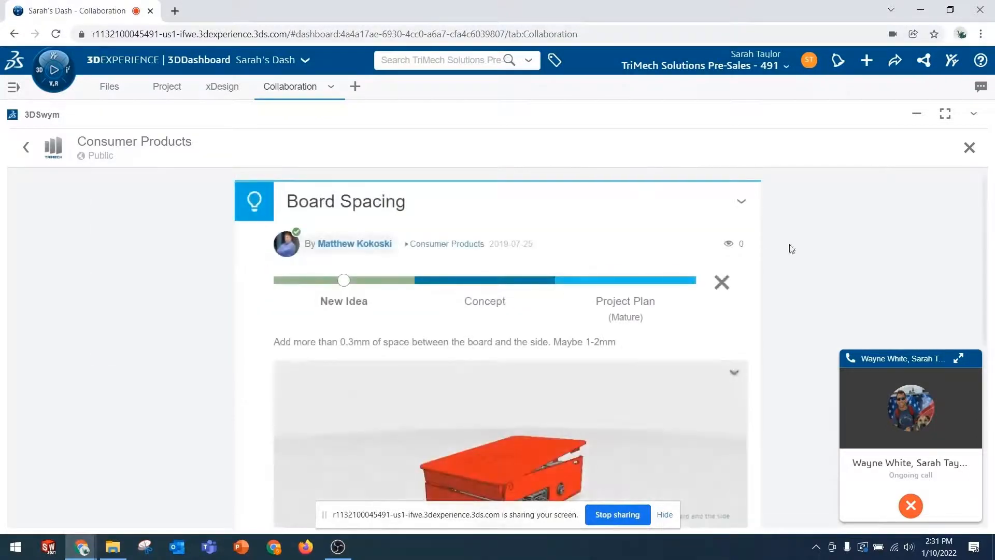
{"action": "scroll", "scroll_direction": "down", "scroll_amount": 3}
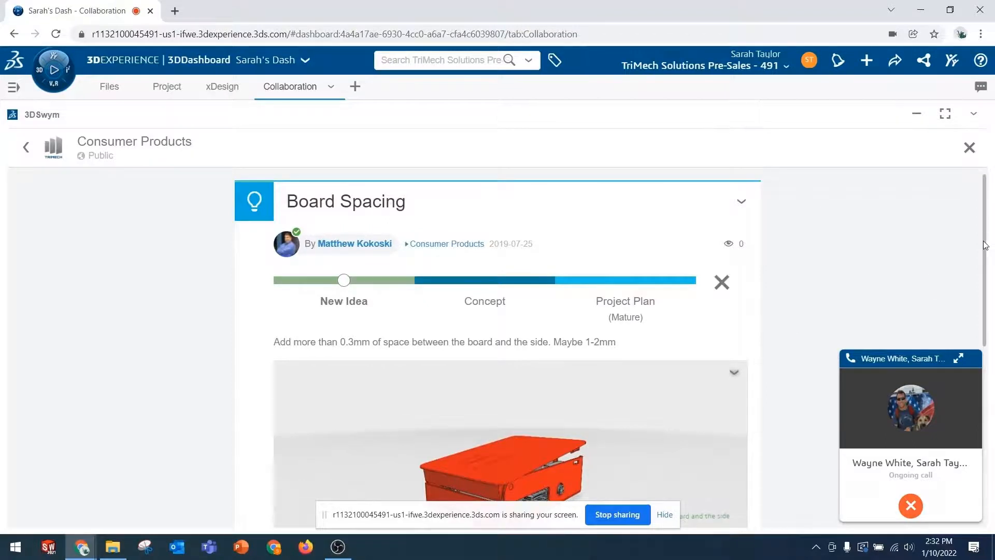
{"action": "scroll", "scroll_direction": "down", "scroll_amount": 3}
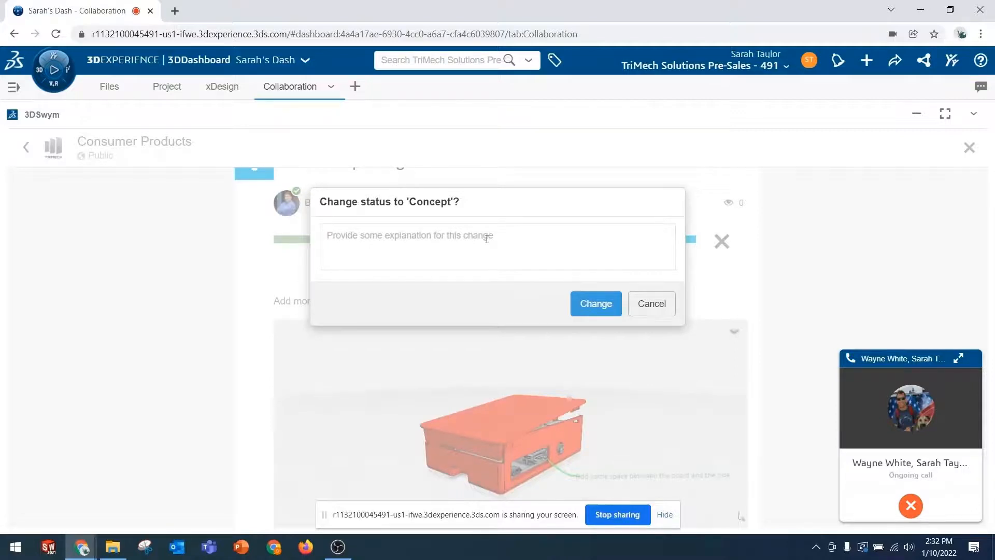
Note 'Wayne and I agree we should move forward' and change the Board Spacing idea to Concept.
{"action": "type", "text": "Wayne"}
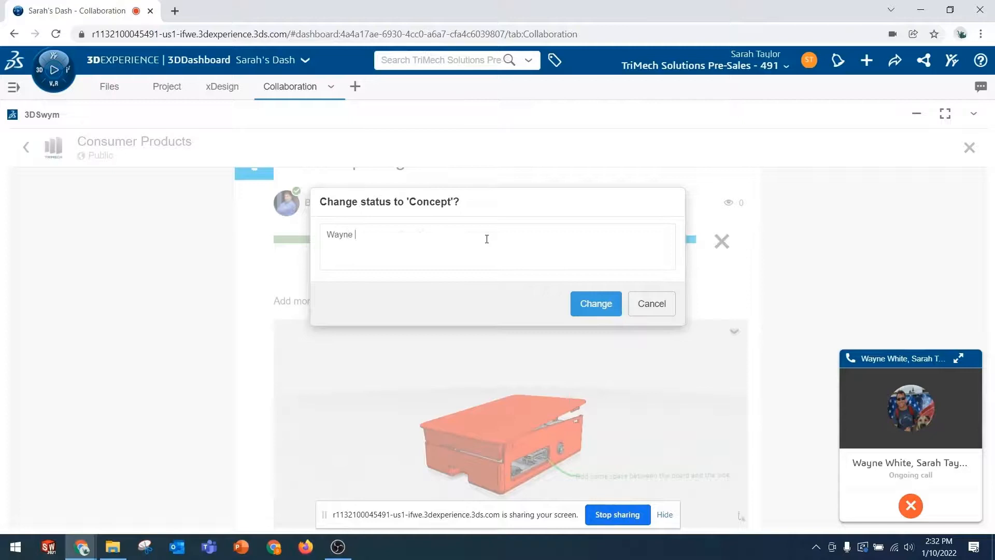
{"action": "type", "text": "and I agree"}
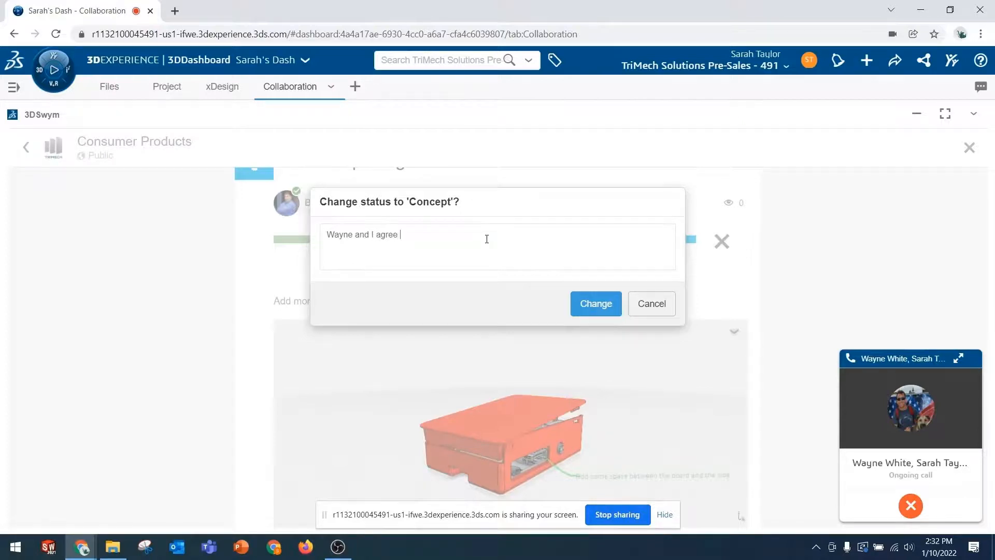
{"action": "type", "text": "we should move forward wit"}
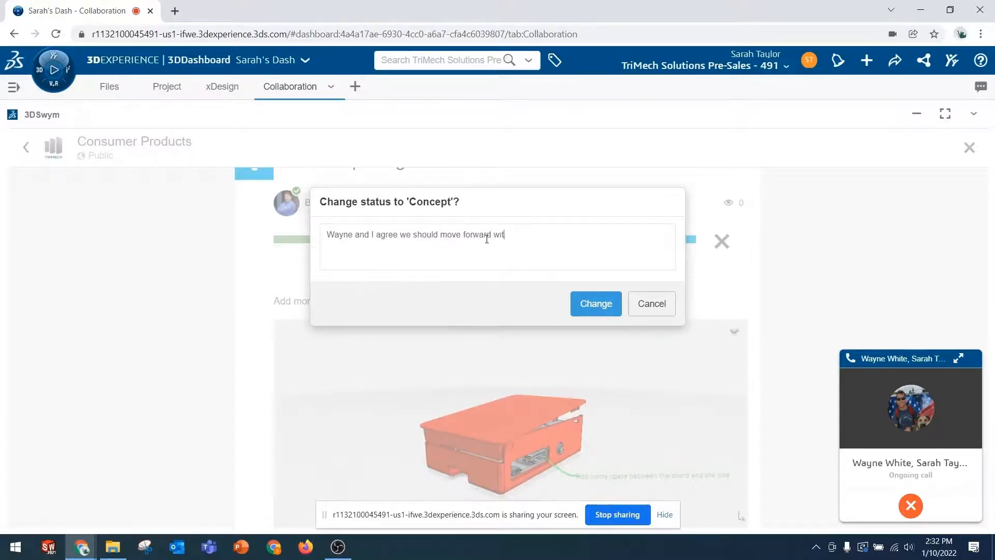
{"action": "left_click", "coordinate": [595, 304]}
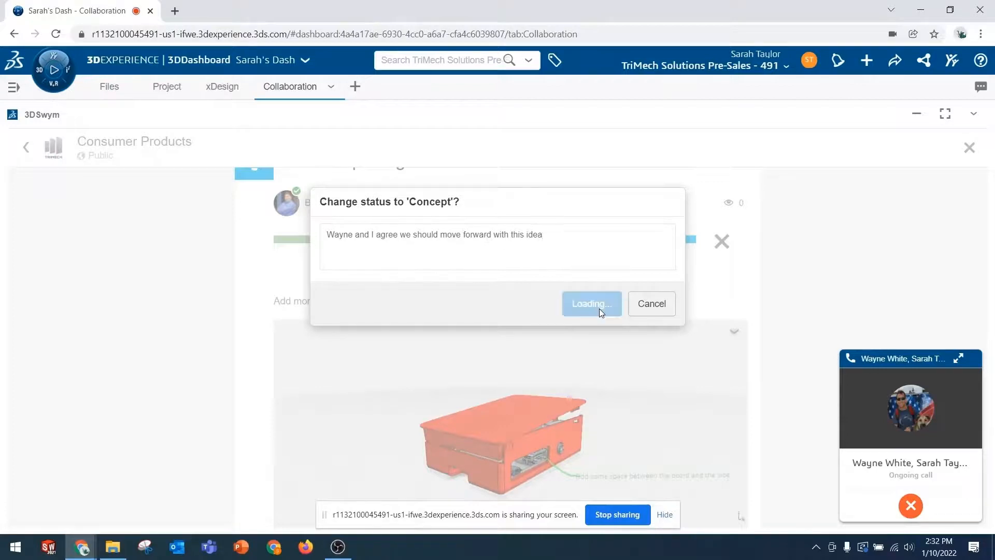
{"action": "left_click", "coordinate": [590, 304]}
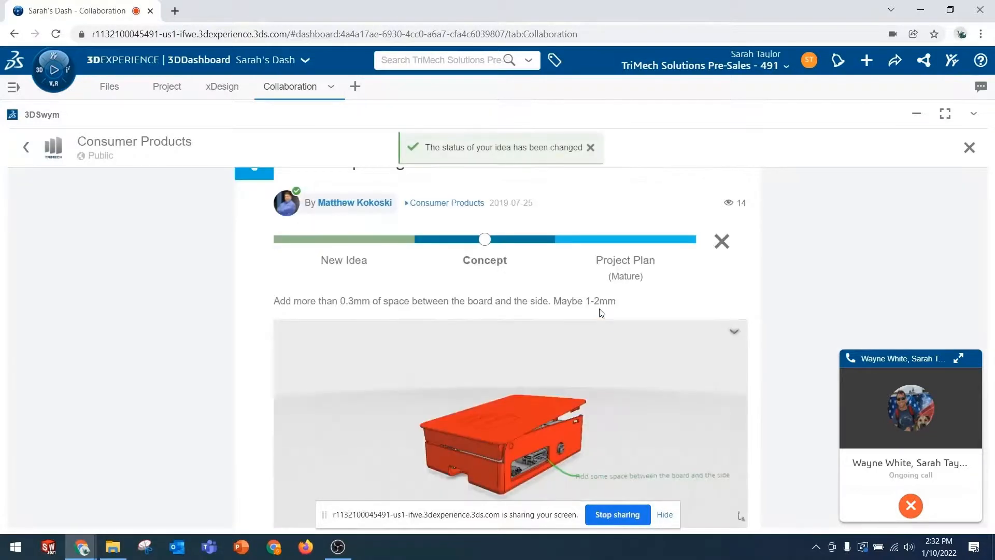
Dismiss the status-changed notice and maximize the video call with Wayne.
{"action": "left_click", "coordinate": [591, 147]}
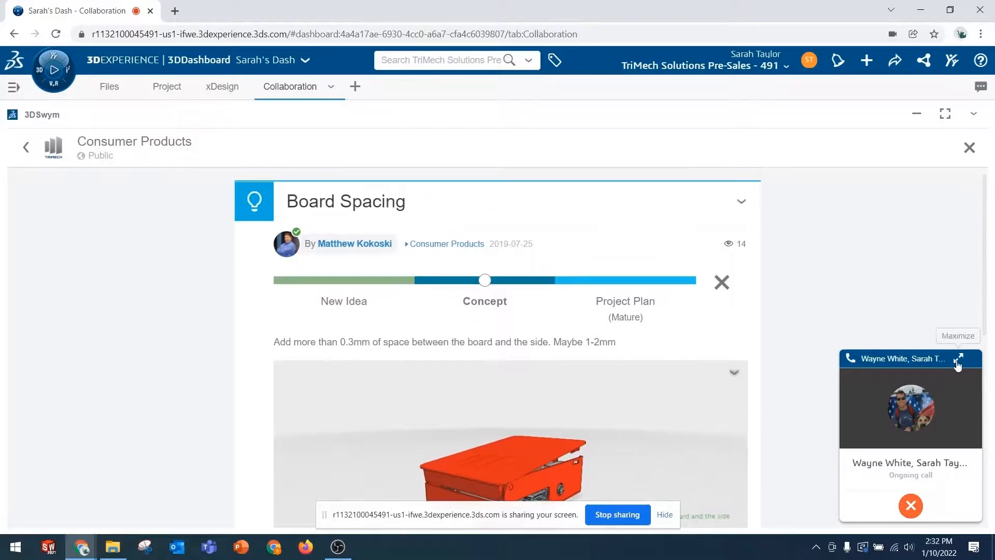
{"action": "left_click", "coordinate": [958, 359]}
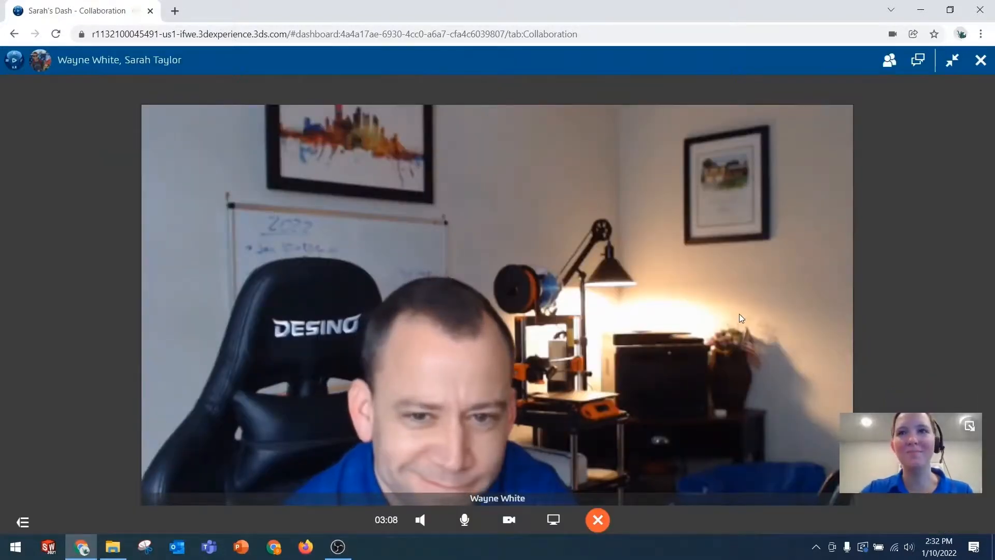